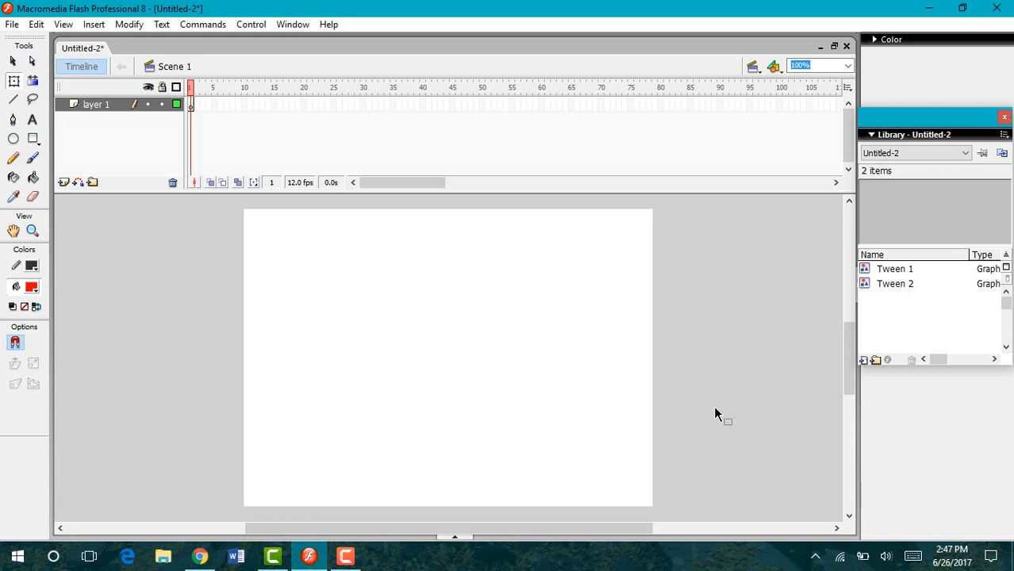
pyautogui.moveTo(197, 378)
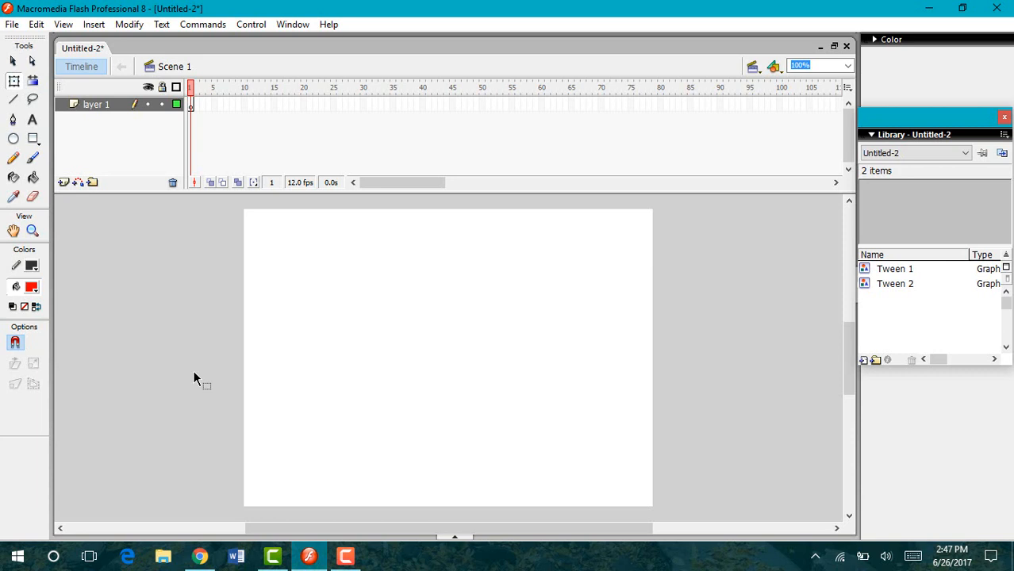
pyautogui.moveTo(14, 81)
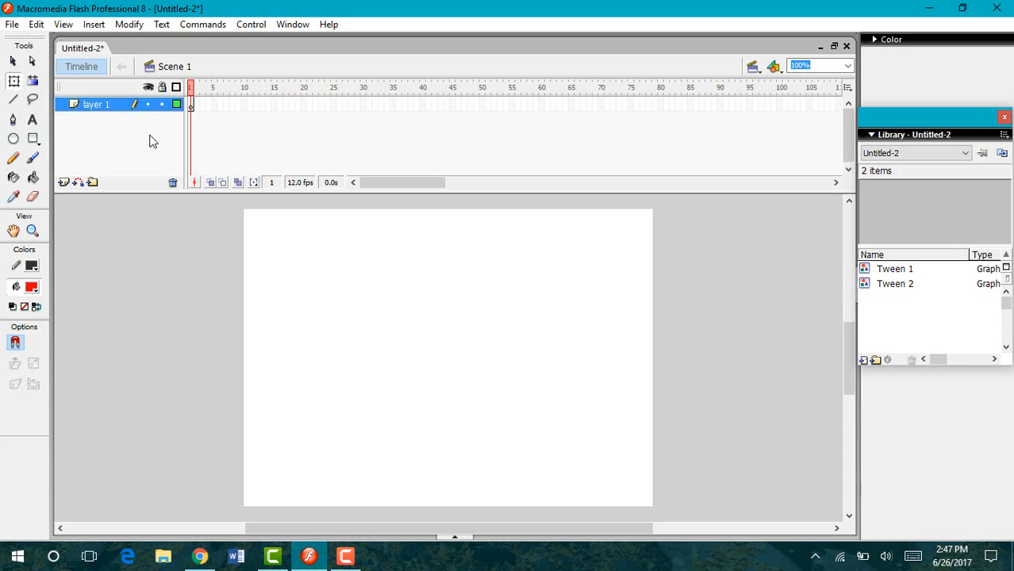
# - Rename the Layer 1 timeline layer to 'text'
pyautogui.doubleClick(95, 103)
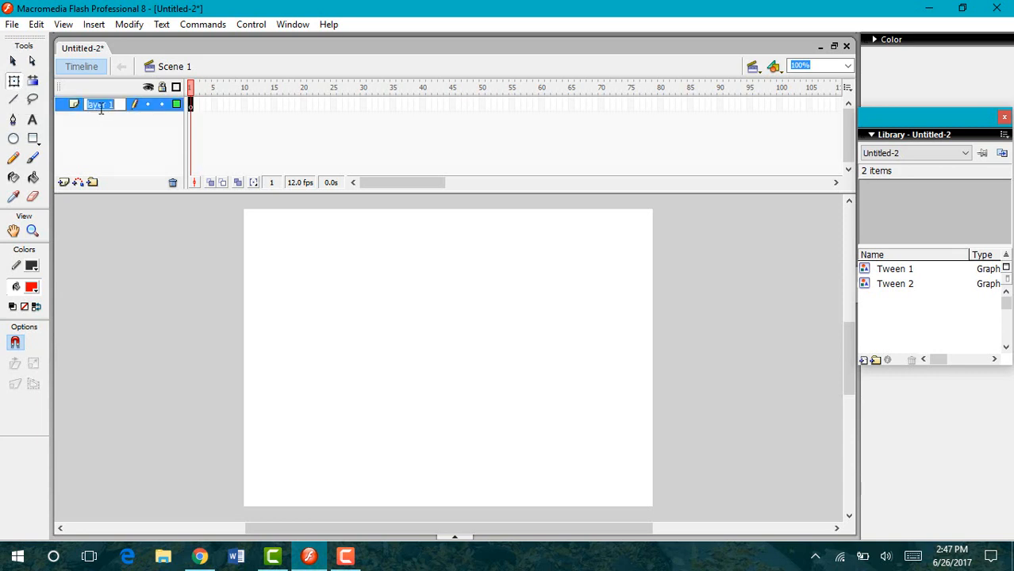
pyautogui.write('text')
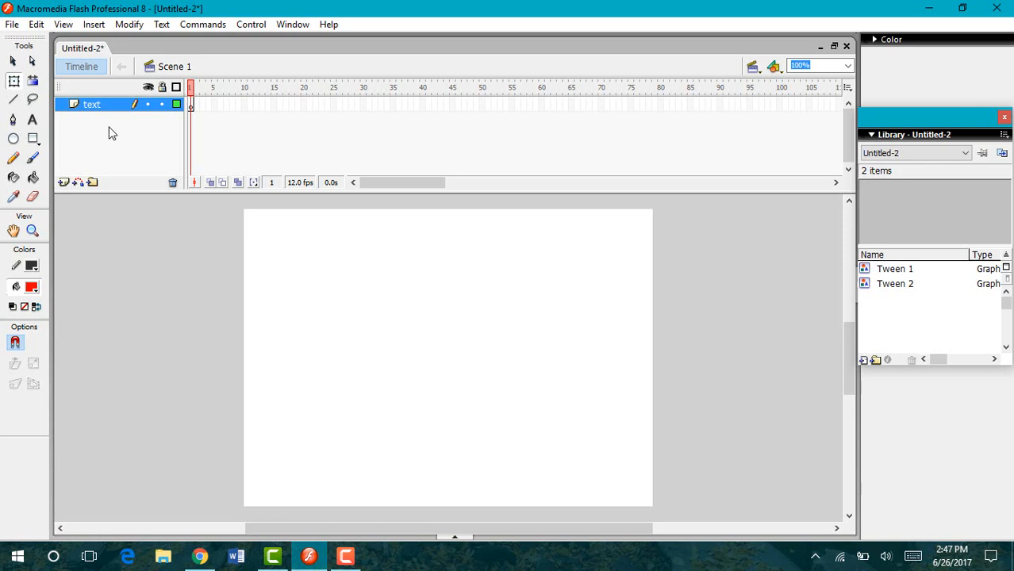
pyautogui.moveTo(135, 144)
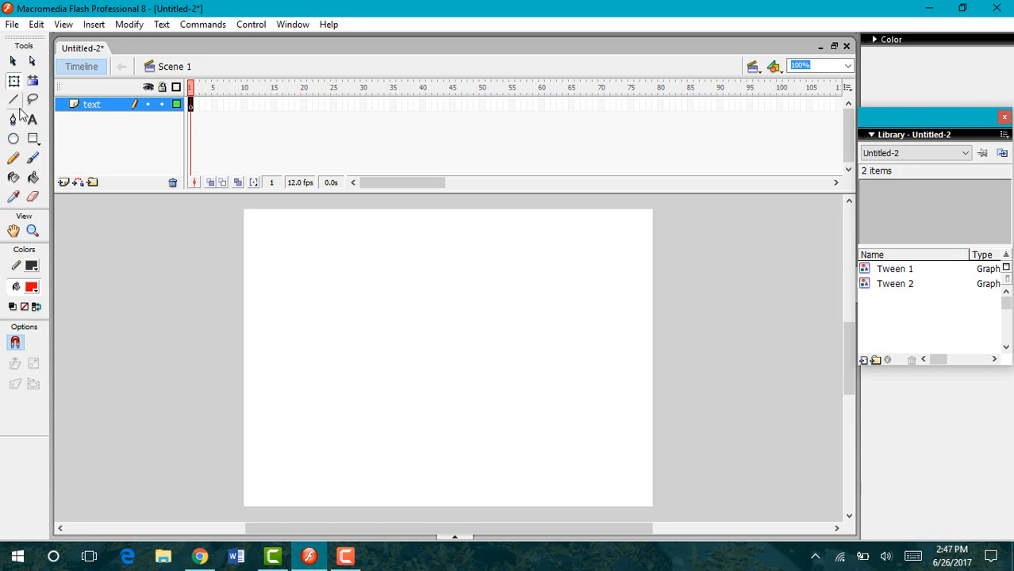
pyautogui.moveTo(32, 120)
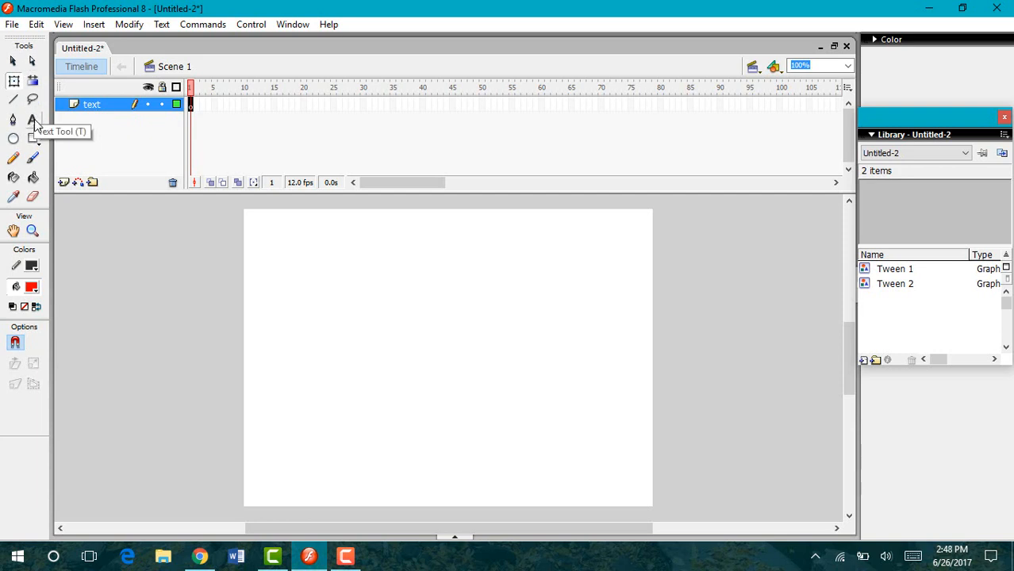
# - Type 'text' on the stage and style it blue in Microsoft JhengHei UI, size 42
pyautogui.click(34, 119)
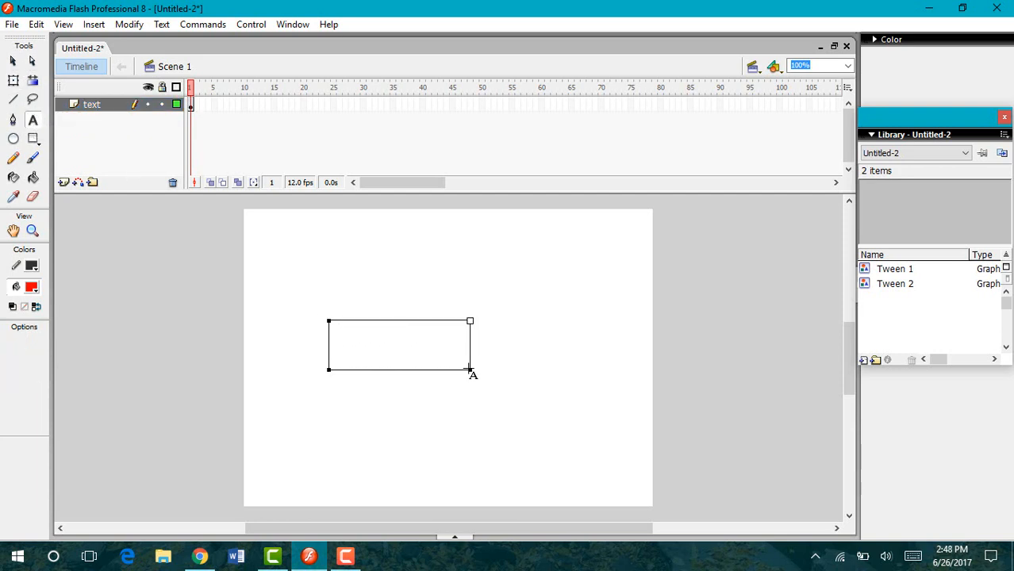
pyautogui.write('tex')
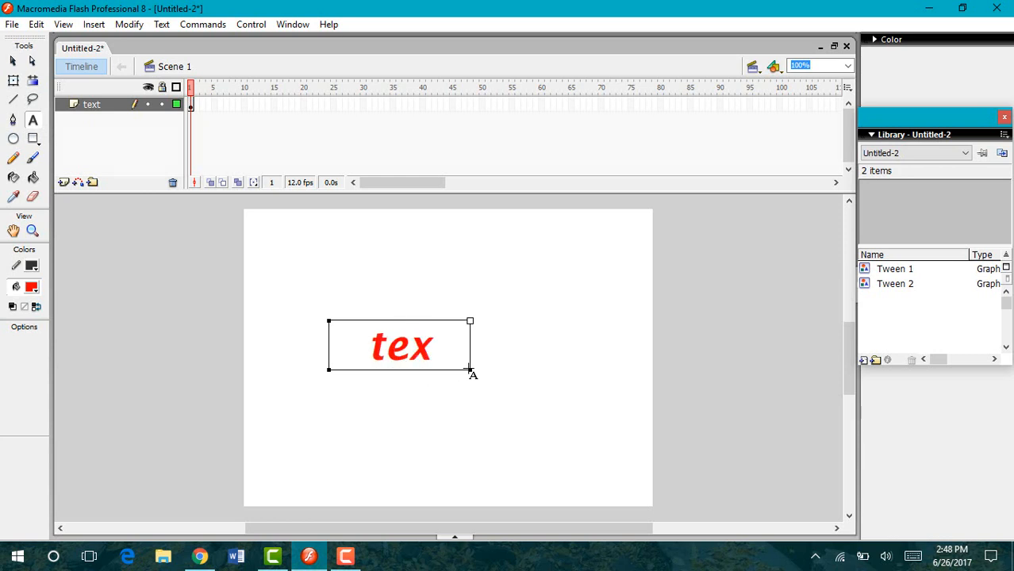
pyautogui.write('t')
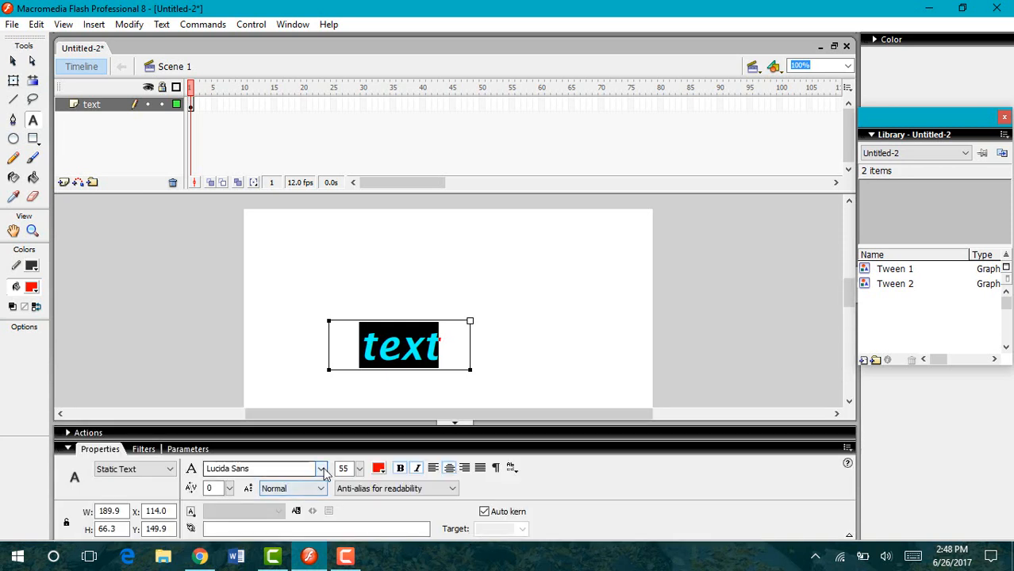
pyautogui.click(321, 468)
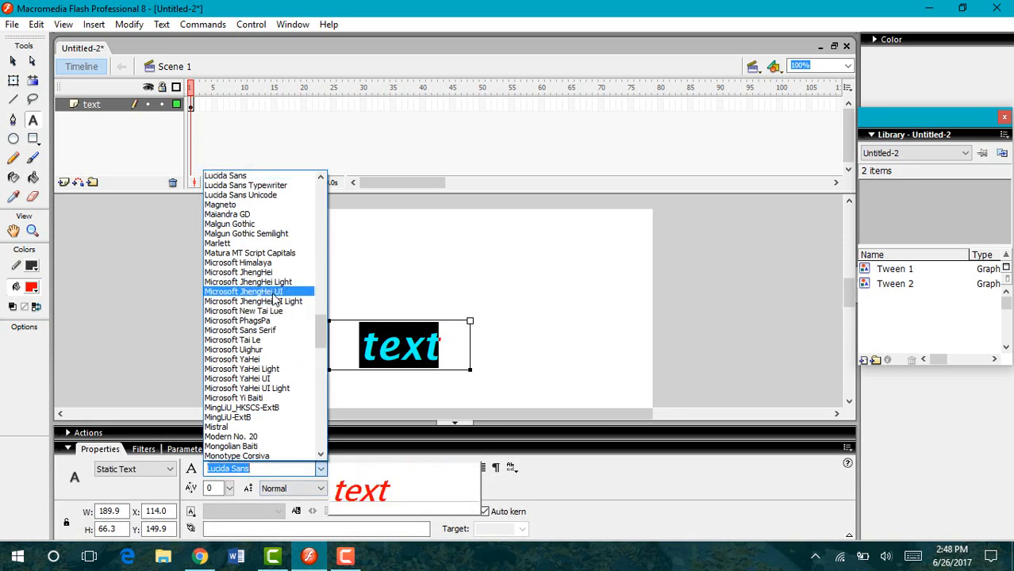
pyautogui.click(244, 291)
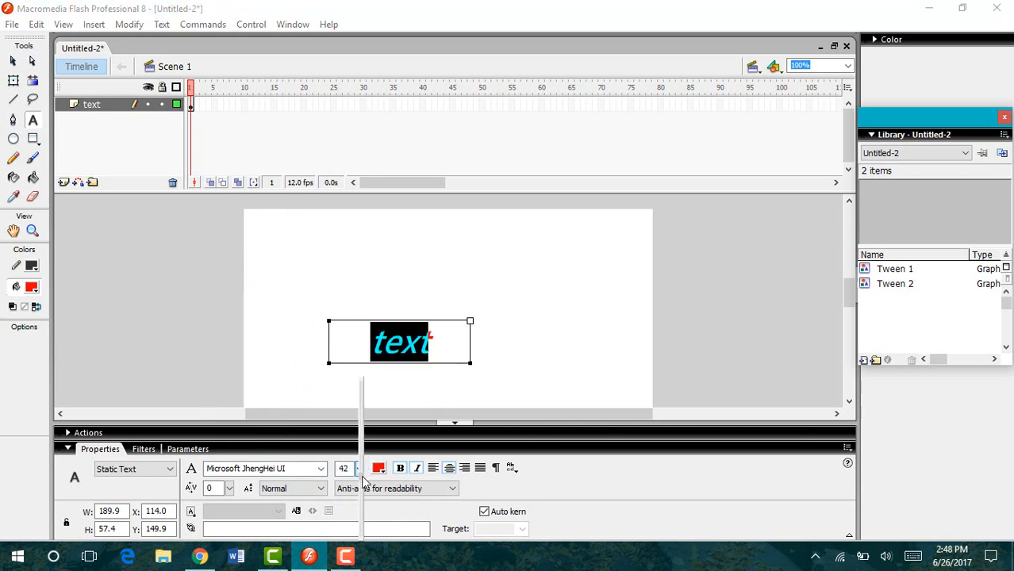
pyautogui.click(378, 468)
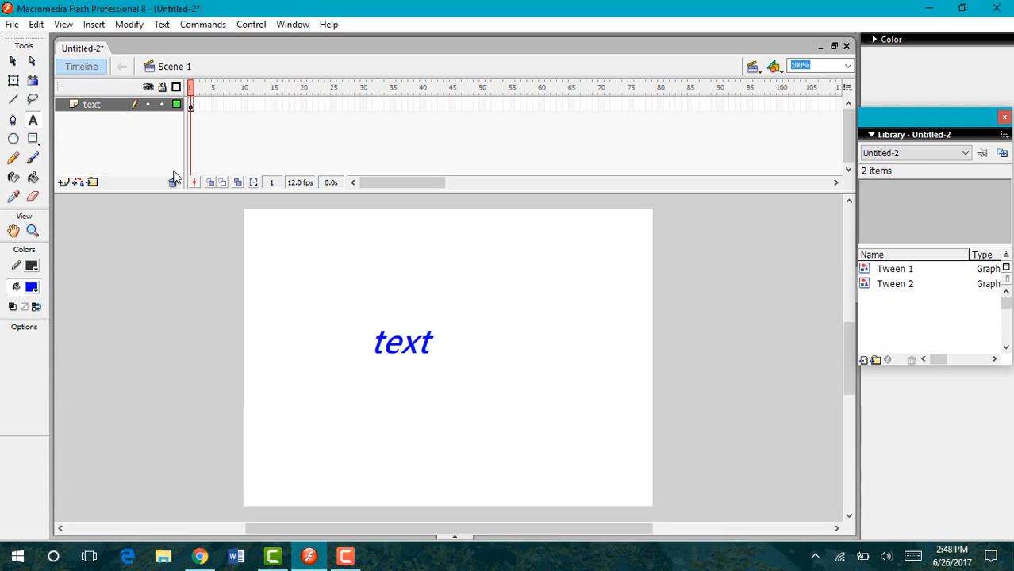
# - Drag the blue 'text' word to the stage's bottom-left corner with the Selection Tool
pyautogui.click(403, 342)
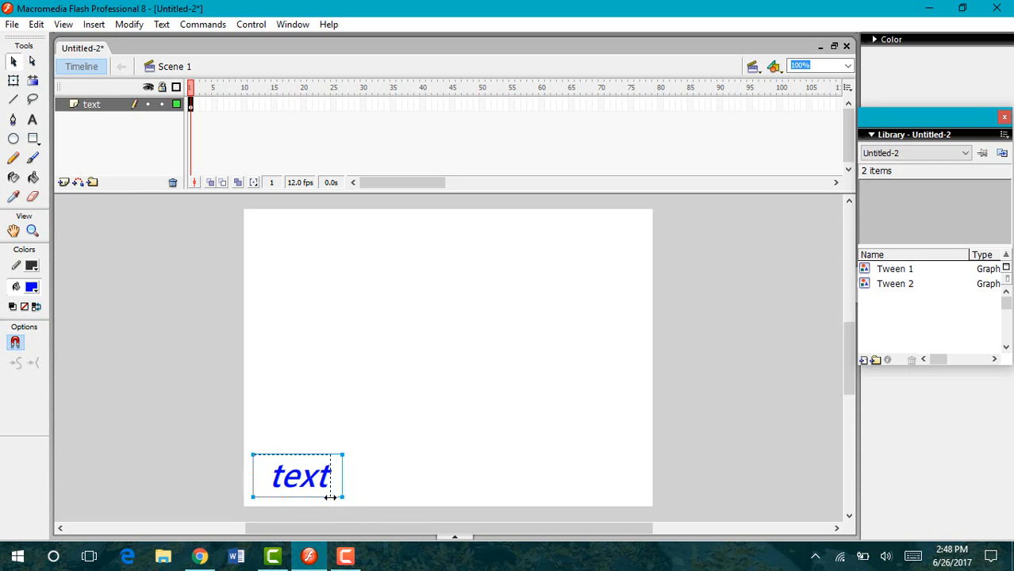
pyautogui.moveTo(345, 476); pyautogui.dragTo(321, 476)
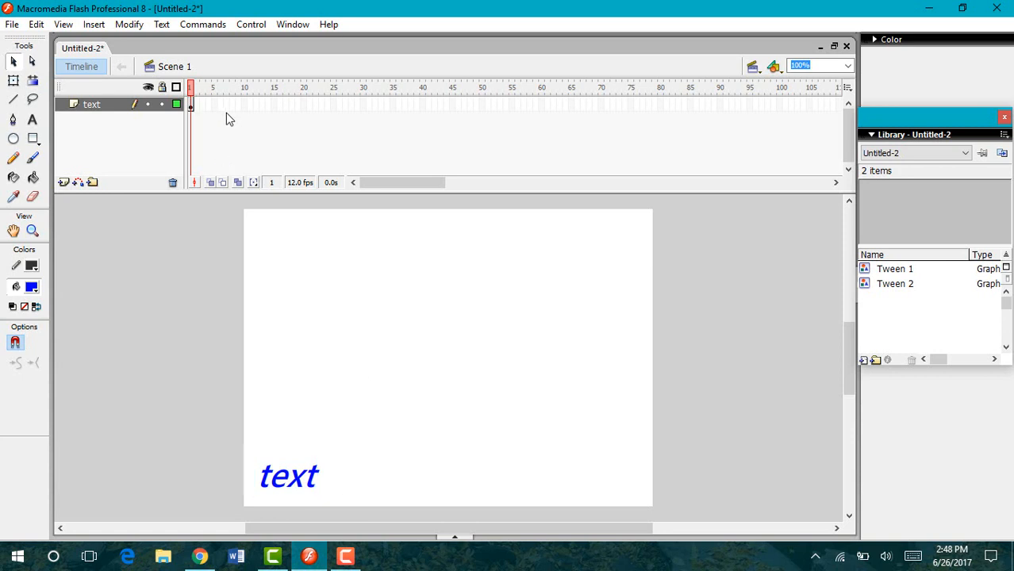
# - Insert a keyframe at frame 10 and drag the text toward the top-right corner
pyautogui.click(244, 104)
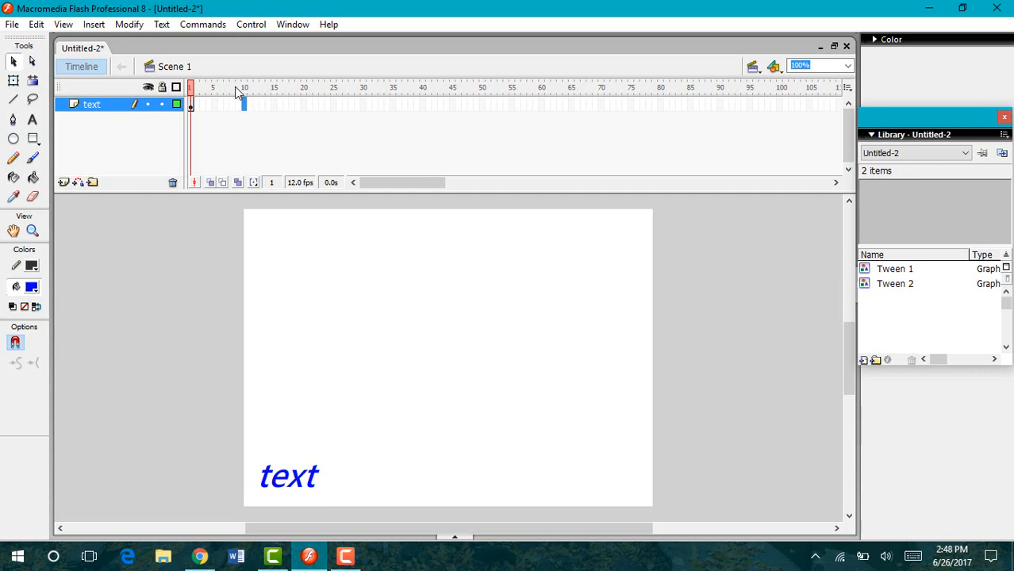
pyautogui.moveTo(205, 110)
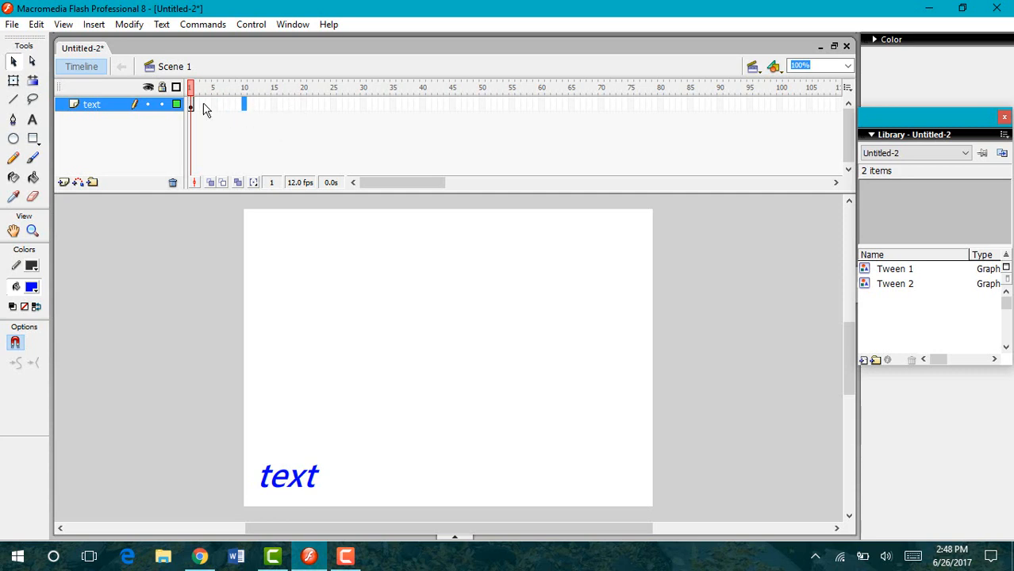
pyautogui.moveTo(309, 107)
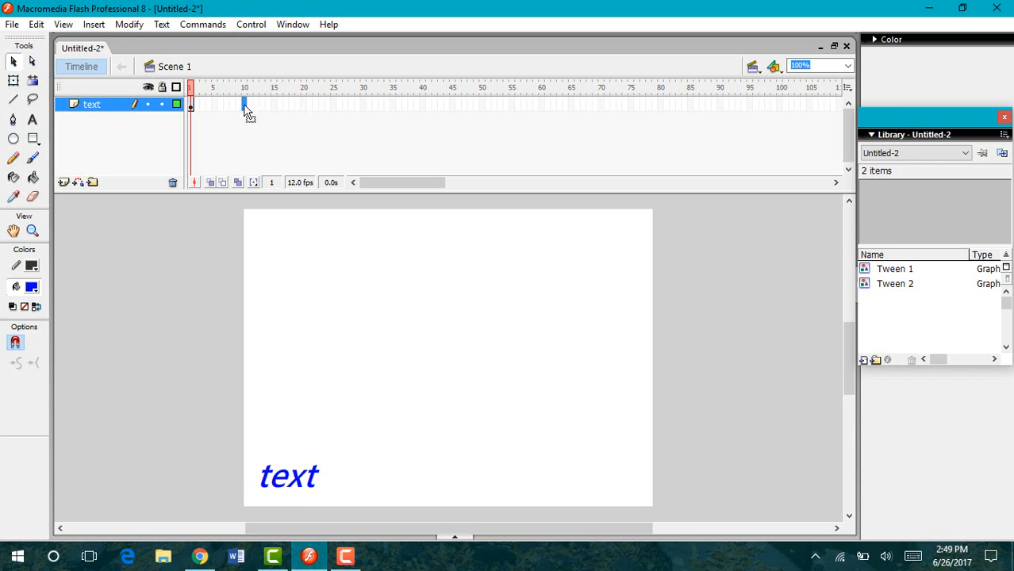
pyautogui.rightClick(244, 104)
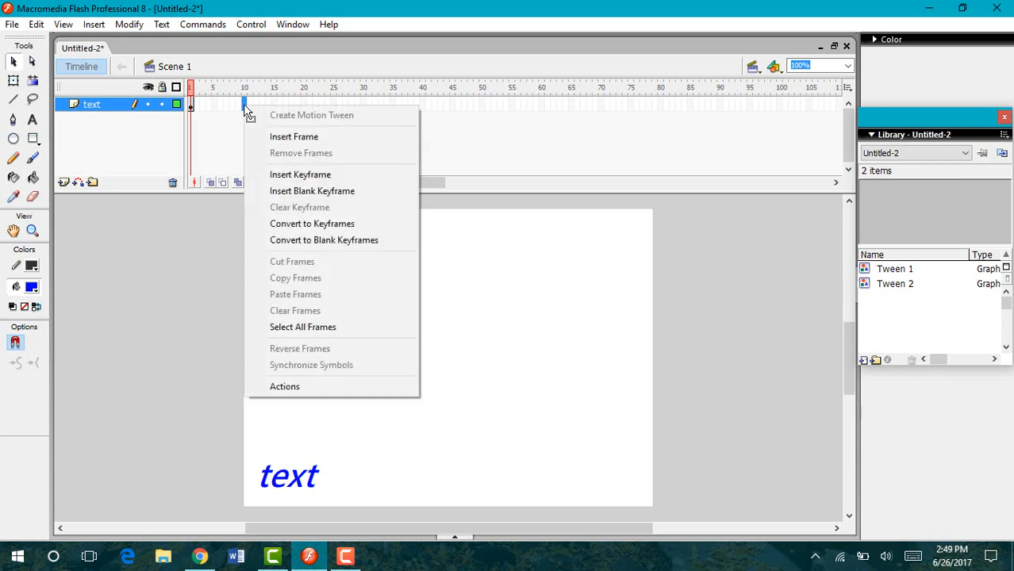
pyautogui.moveTo(300, 174)
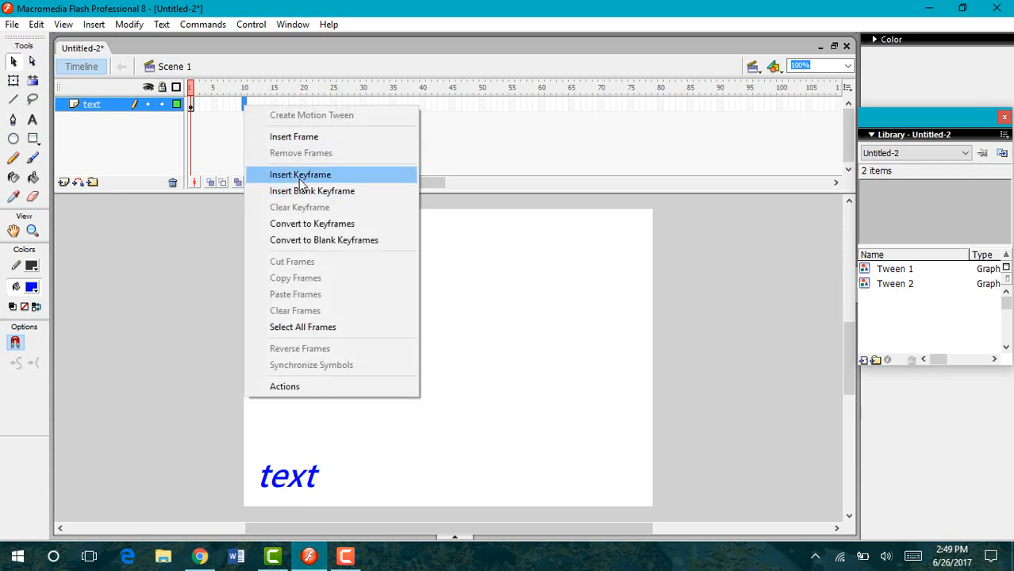
pyautogui.click(300, 175)
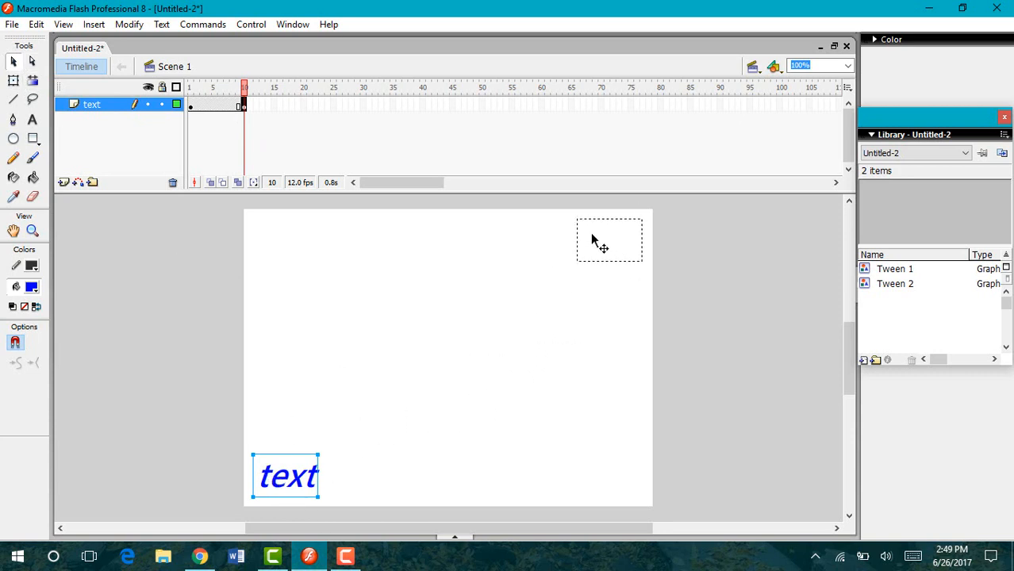
pyautogui.moveTo(286, 476); pyautogui.dragTo(615, 238)
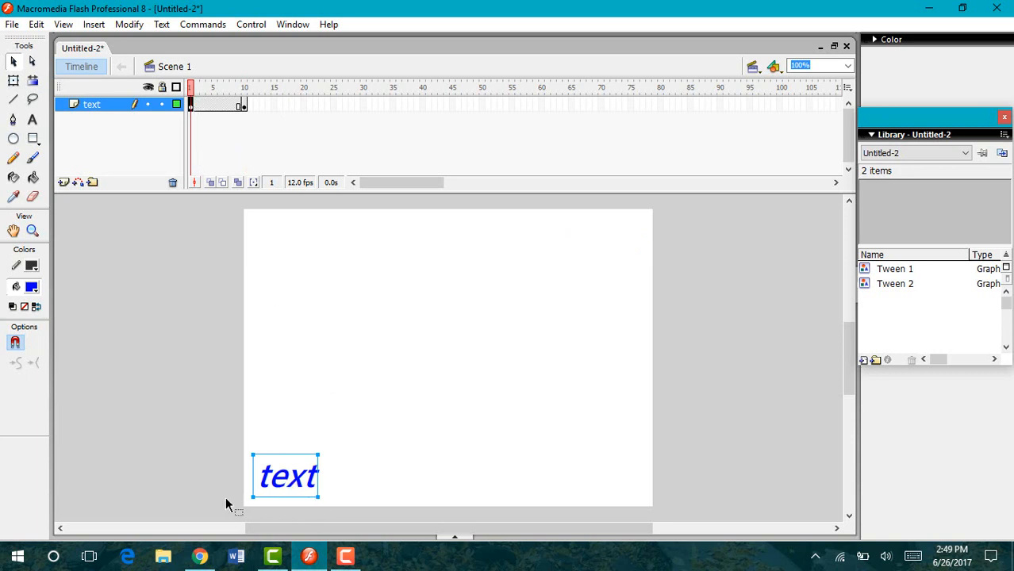
# - Create a motion tween from frame 1 to frame 10 on the text layer
pyautogui.click(245, 88)
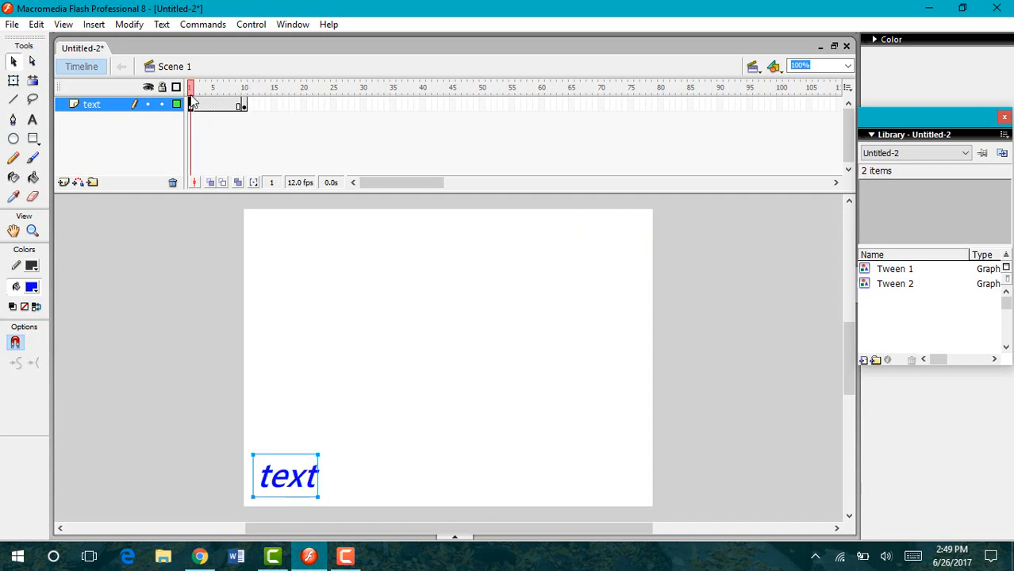
pyautogui.rightClick(192, 104)
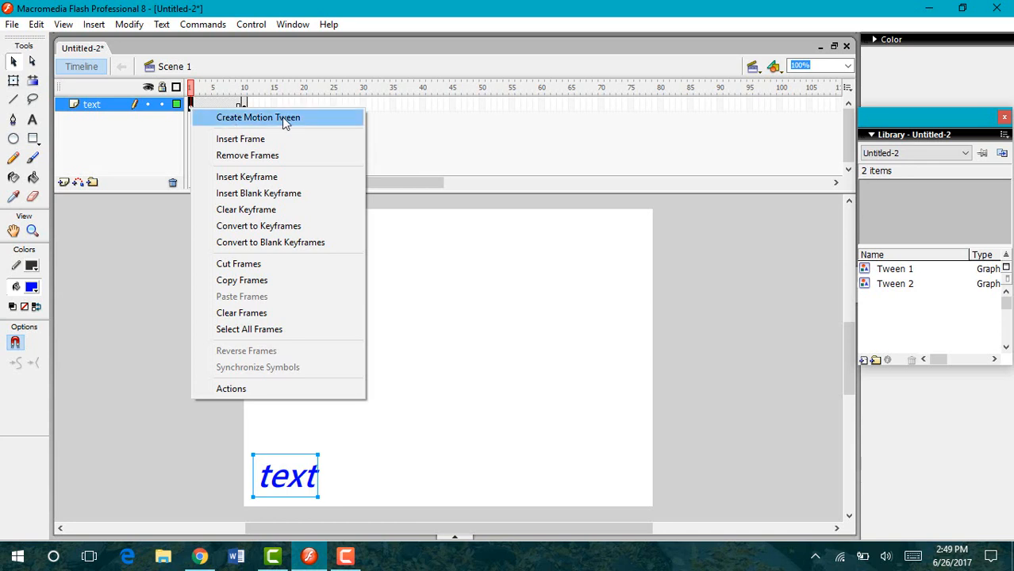
pyautogui.click(258, 117)
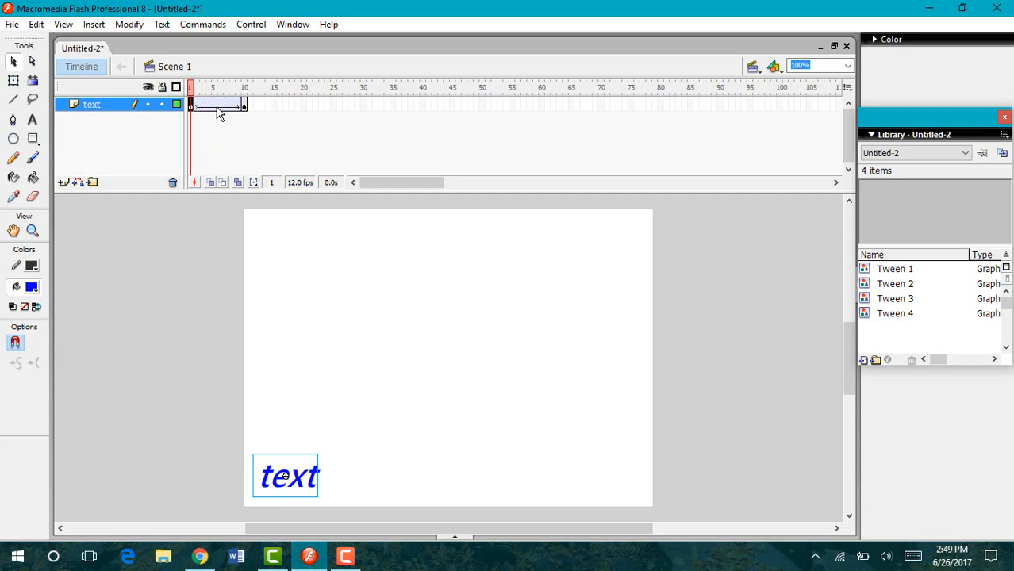
pyautogui.moveTo(197, 109)
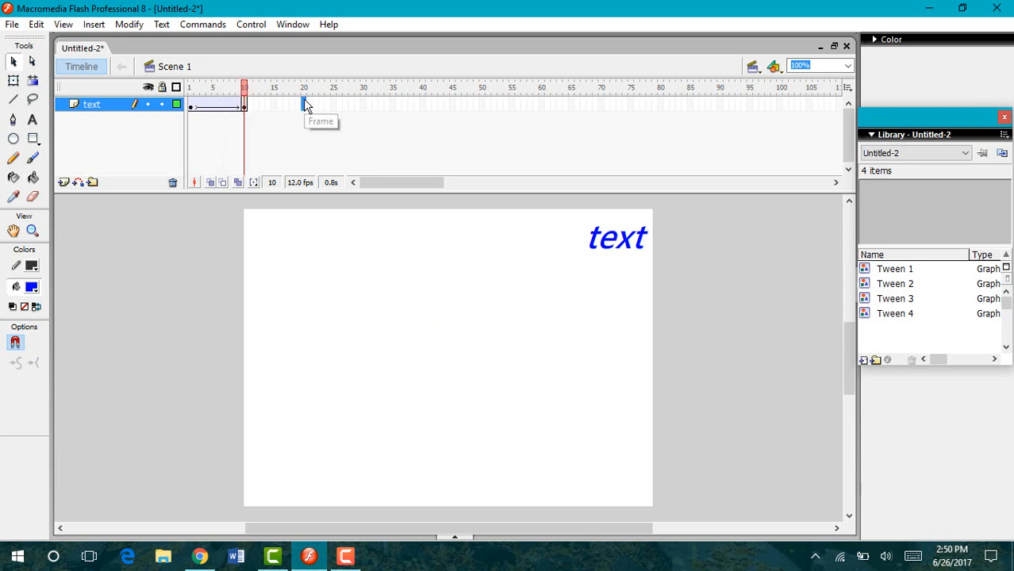
pyautogui.moveTo(305, 105)
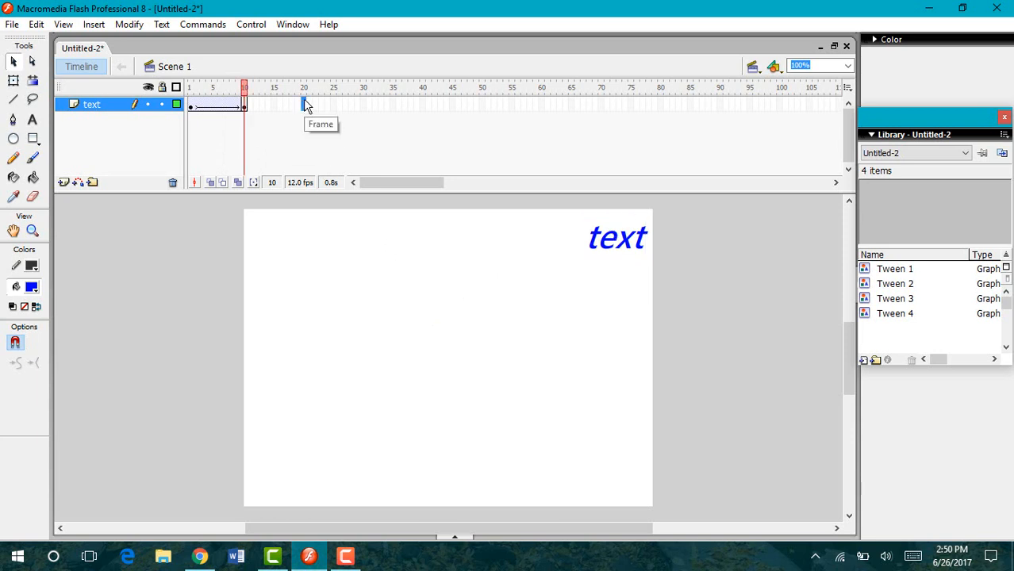
# - Insert a keyframe at frame 20, keeping the text in the top-right corner
pyautogui.rightClick(303, 104)
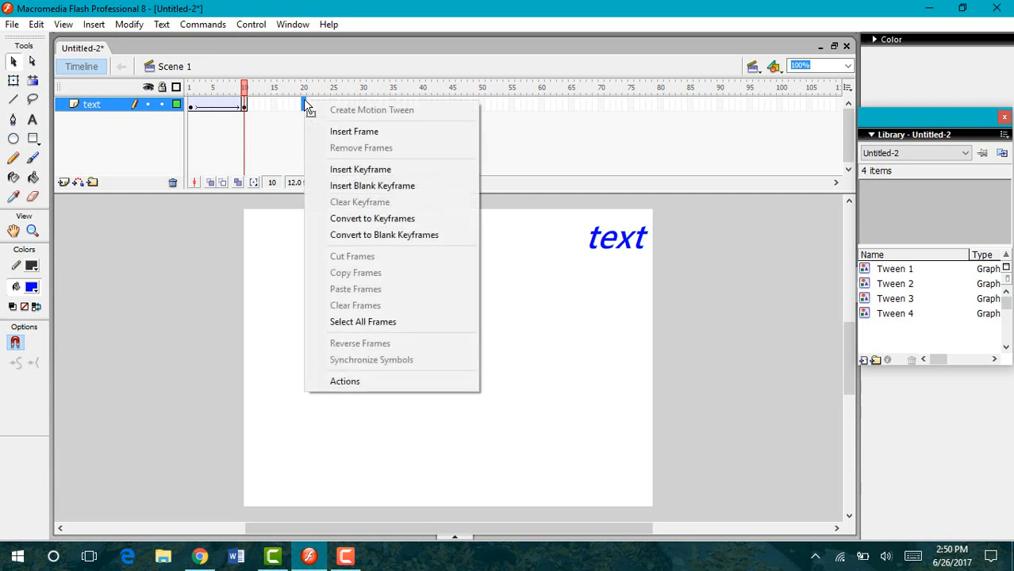
pyautogui.moveTo(360, 168)
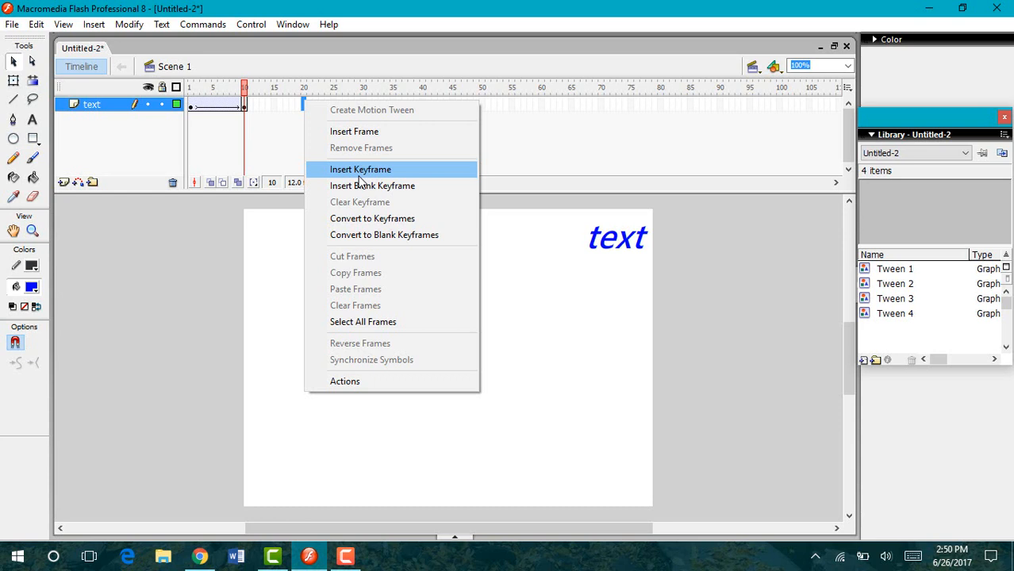
pyautogui.click(360, 169)
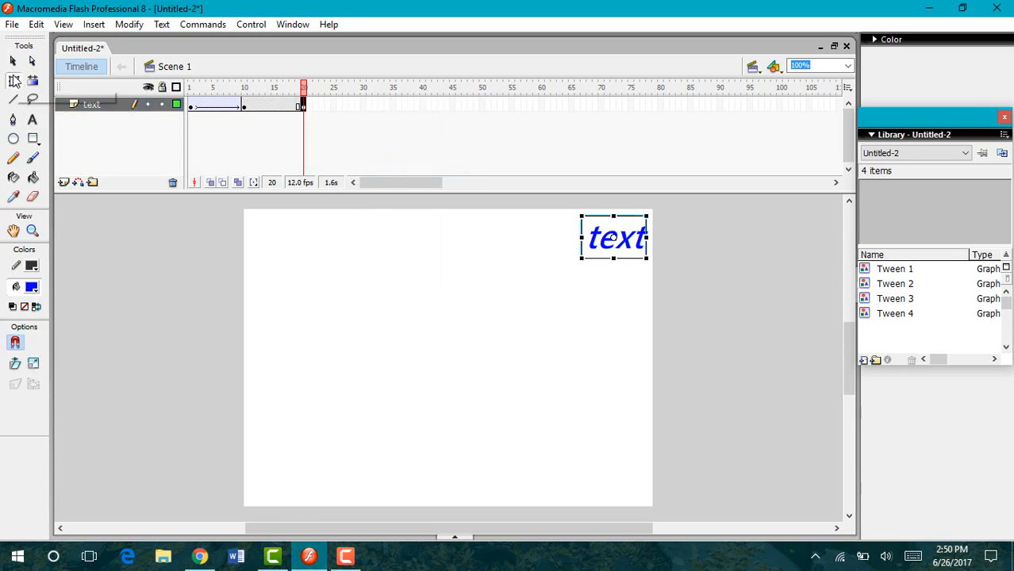
pyautogui.moveTo(13, 81)
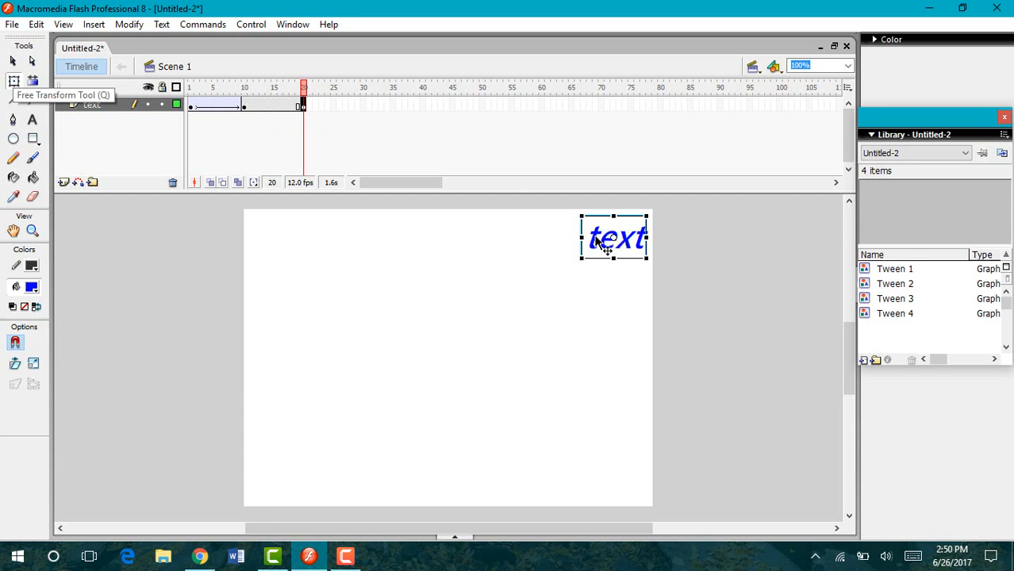
# - Drag the text from the top-right corner to the stage centre at frame 20
pyautogui.moveTo(607, 242); pyautogui.dragTo(492, 314)
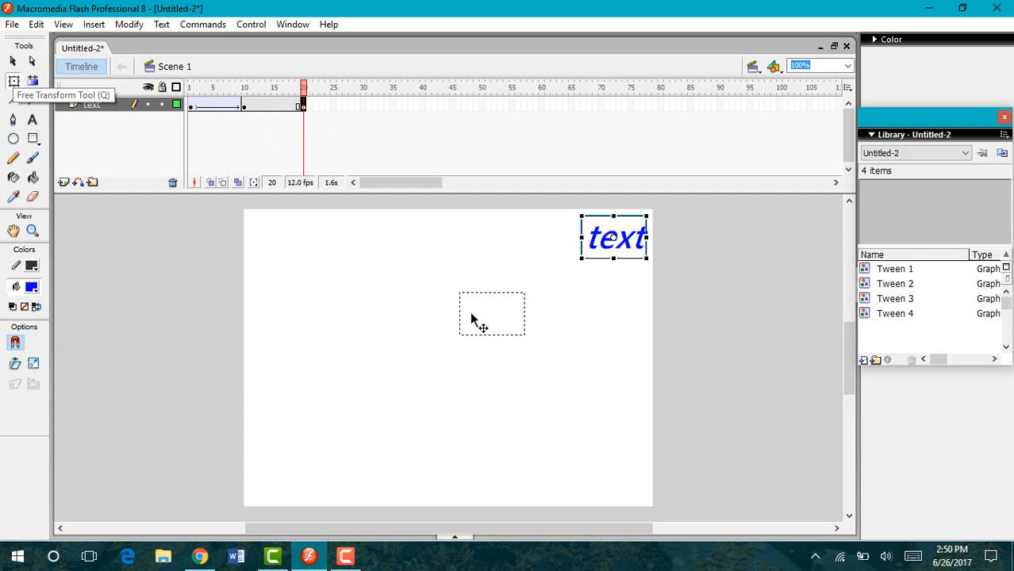
pyautogui.moveTo(615, 236); pyautogui.dragTo(456, 353)
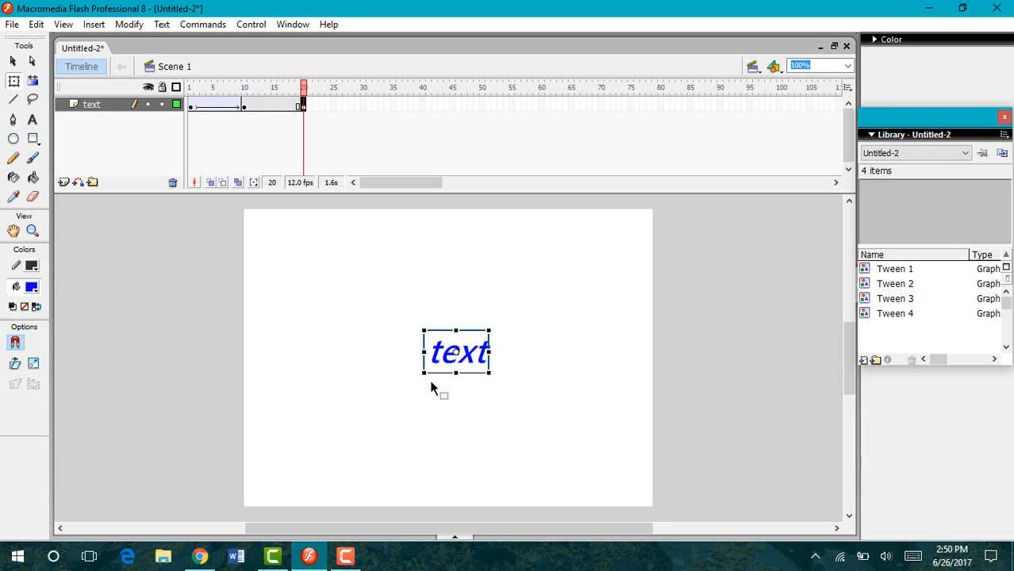
pyautogui.moveTo(489, 332)
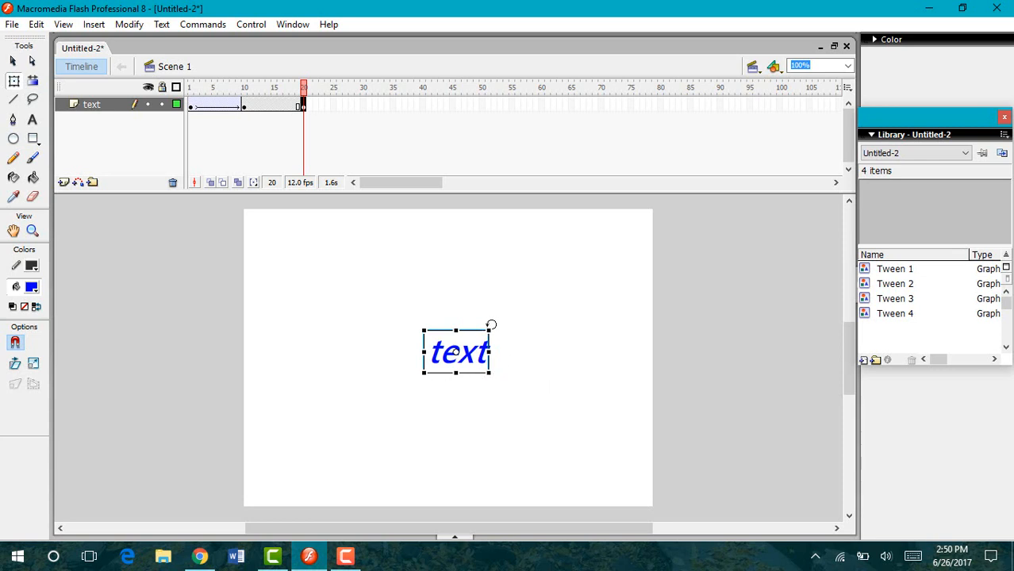
pyautogui.moveTo(498, 332)
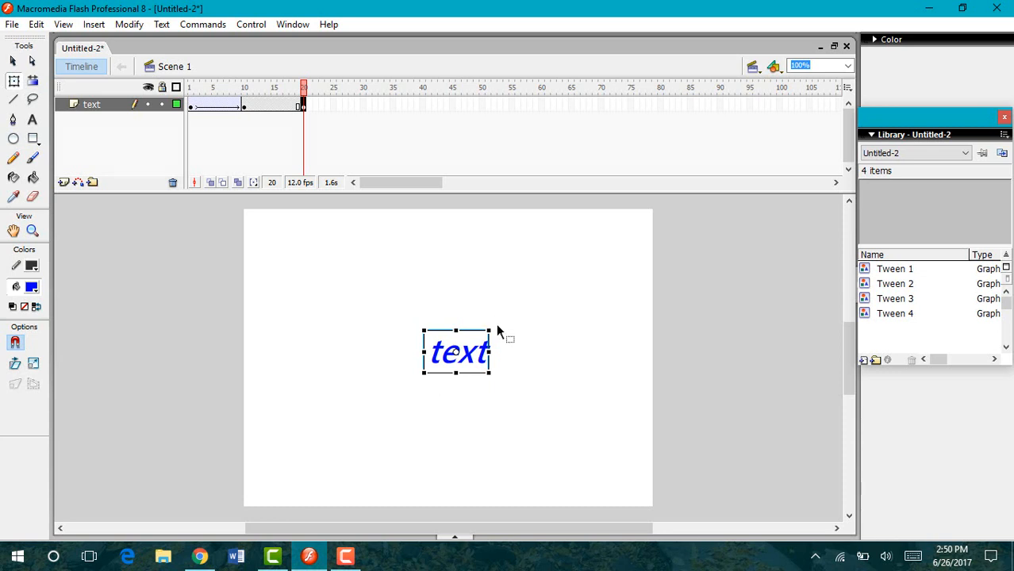
pyautogui.moveTo(498, 325)
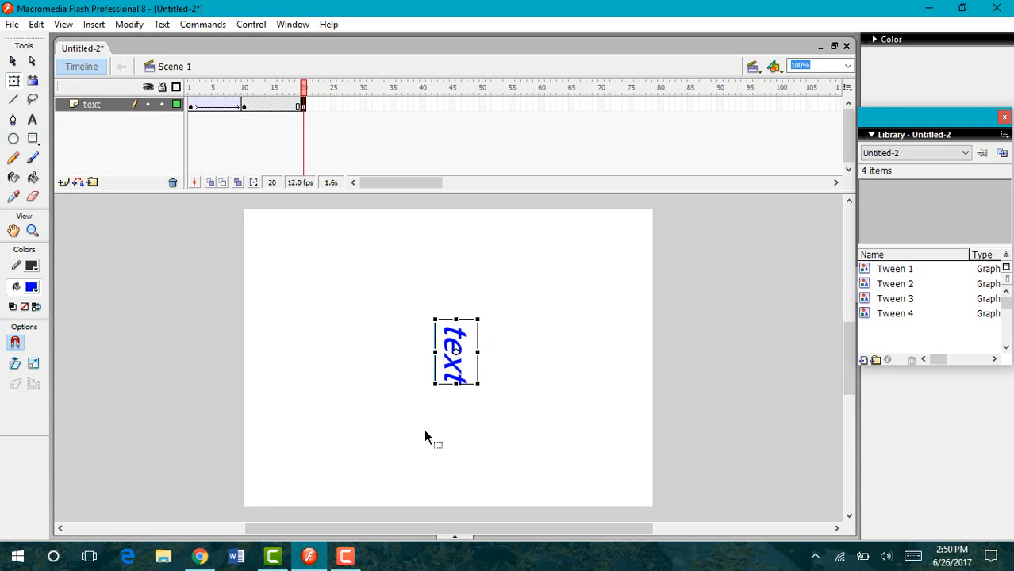
pyautogui.moveTo(483, 375)
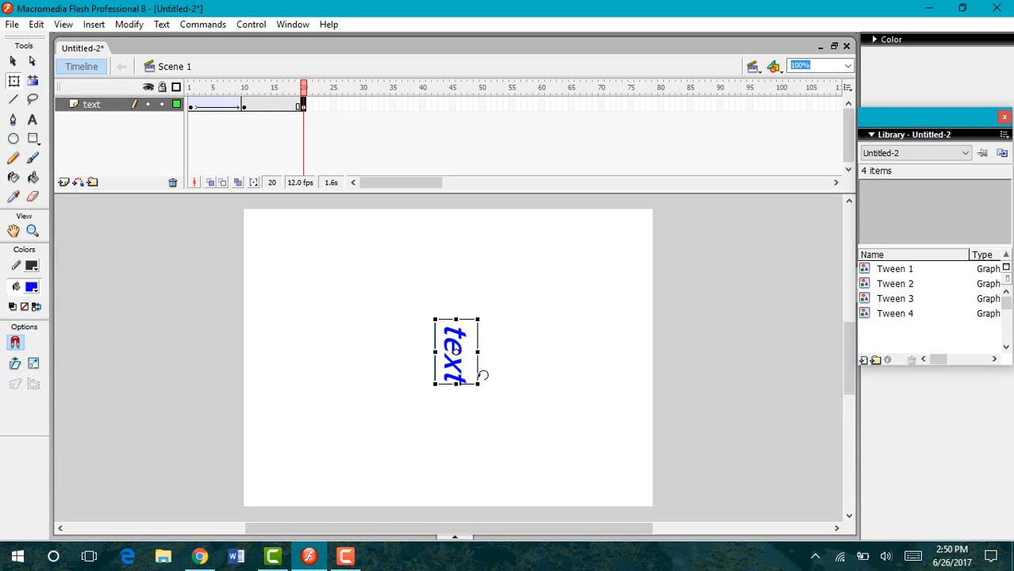
pyautogui.moveTo(468, 401)
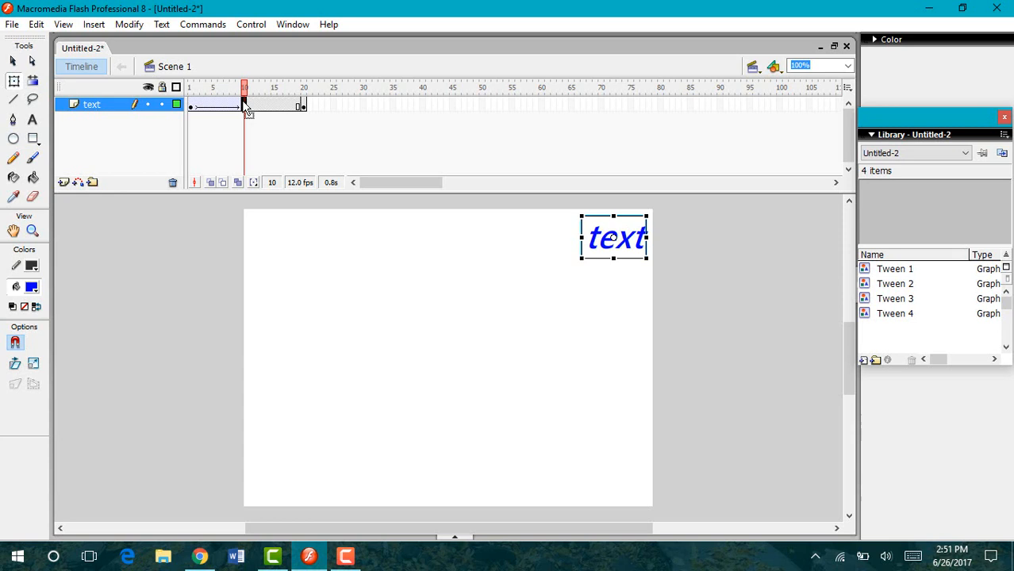
# - Create a motion tween spanning frames 10 to 20
pyautogui.rightClick(244, 105)
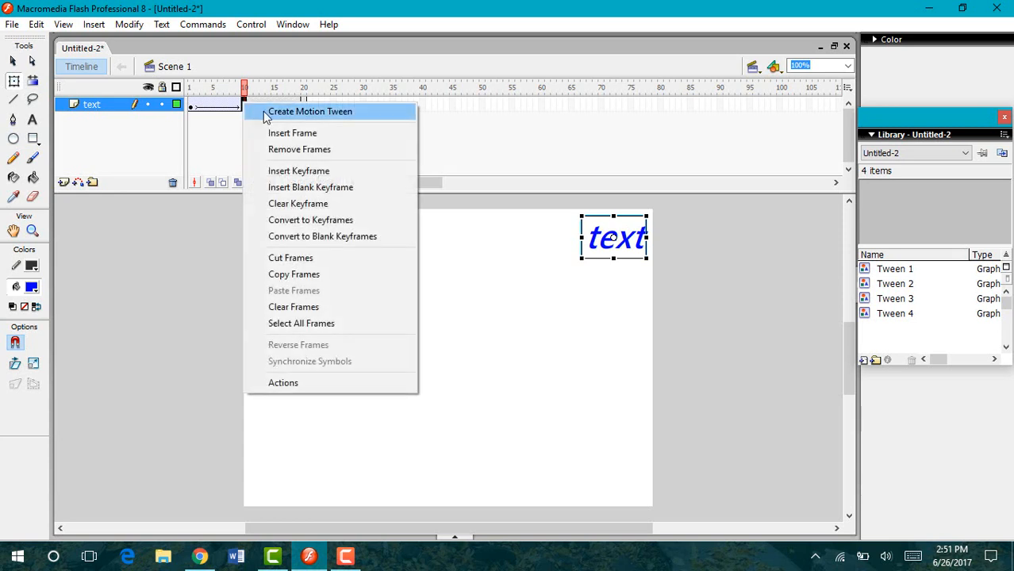
pyautogui.click(310, 111)
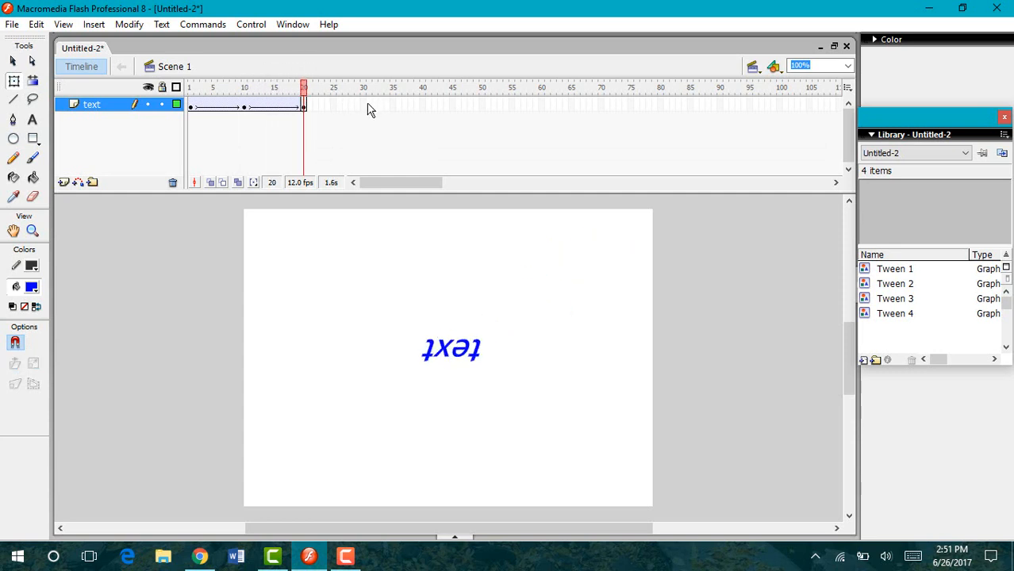
pyautogui.moveTo(363, 105)
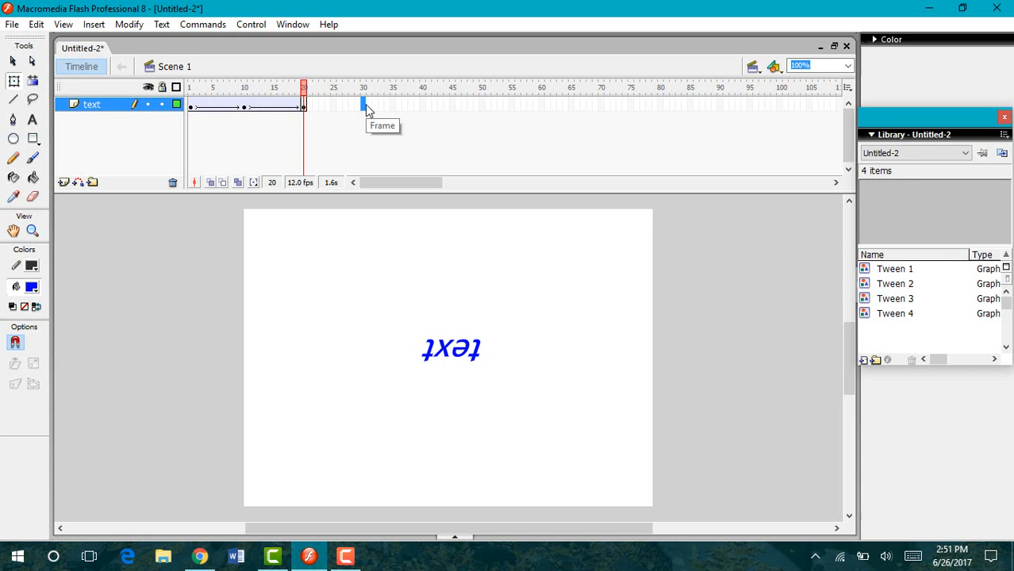
# - Insert a keyframe at frame 30, drag the text top-left, and select Free Transform
pyautogui.rightClick(363, 107)
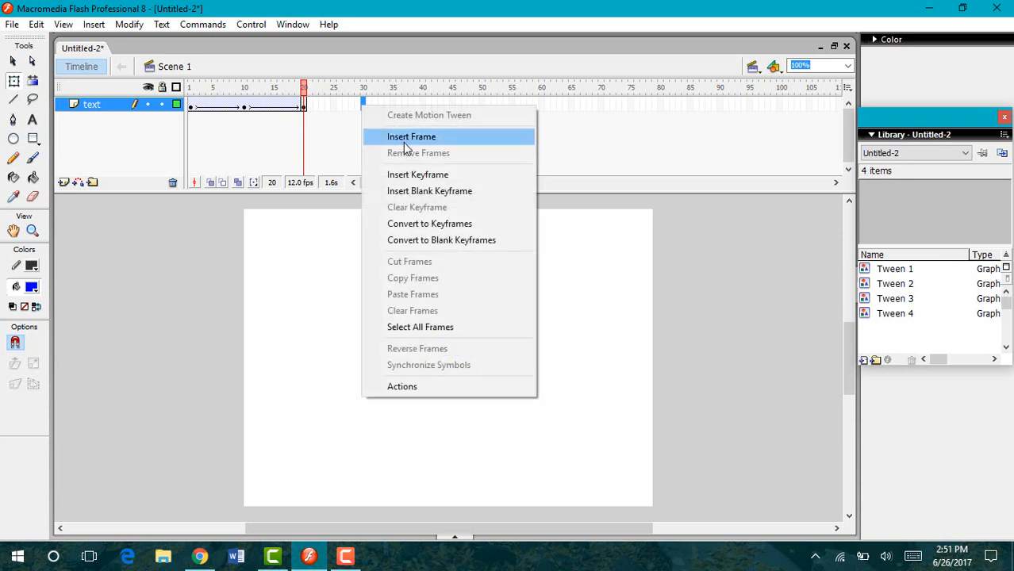
pyautogui.click(411, 137)
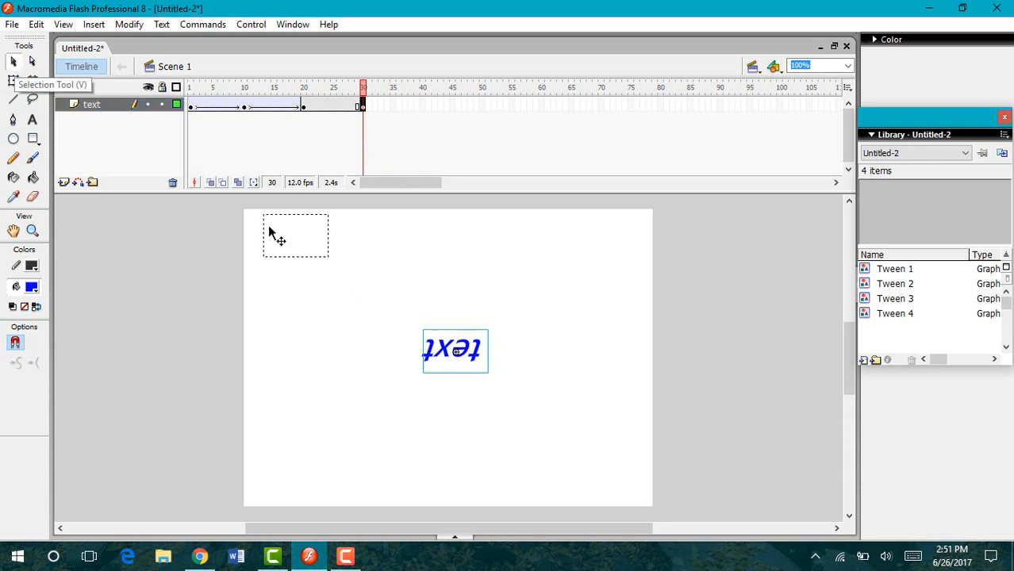
pyautogui.moveTo(455, 350); pyautogui.dragTo(286, 236)
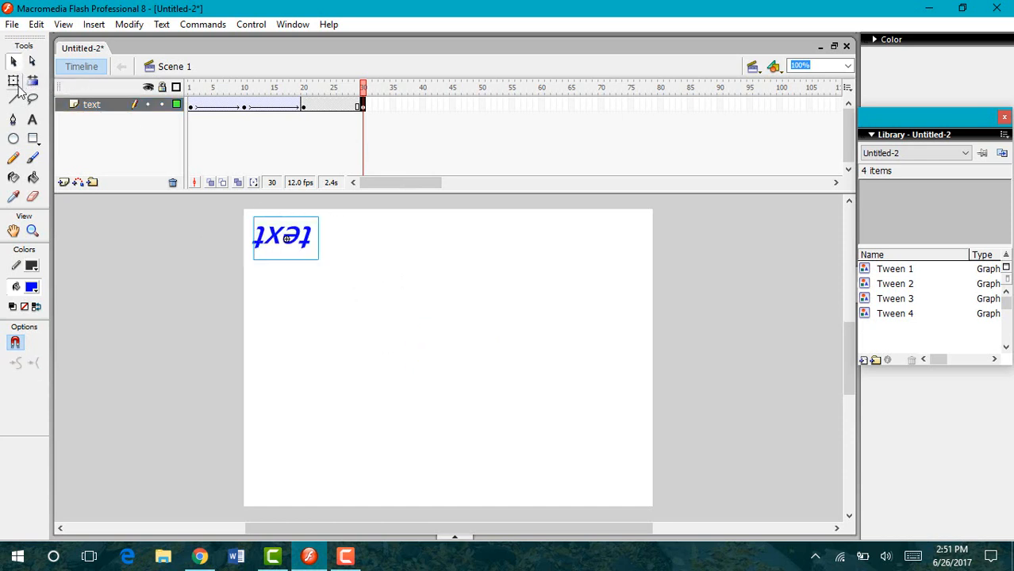
pyautogui.click(13, 81)
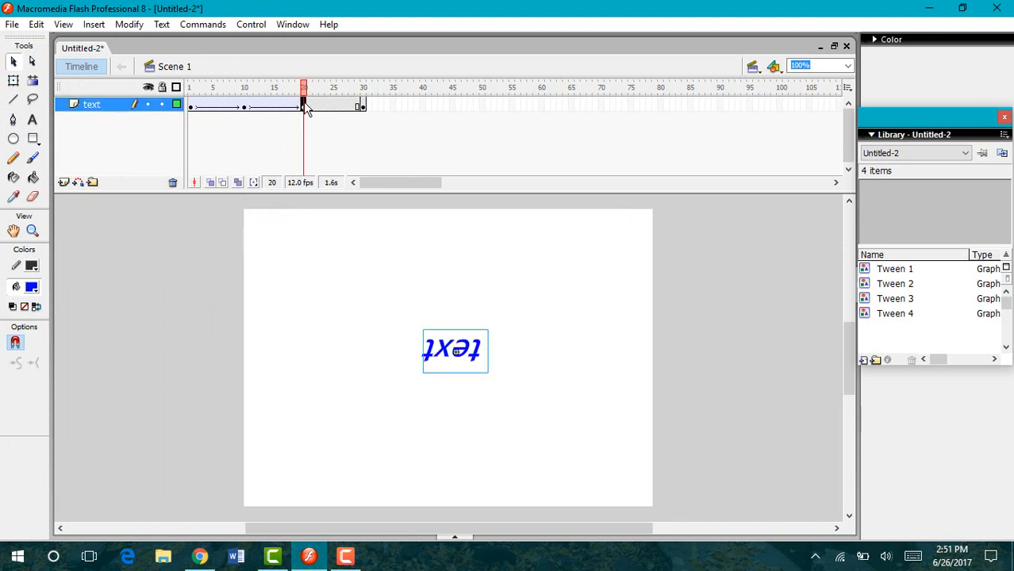
# - Create a motion tween over frames 20 to 30 and jump to frame 30
pyautogui.rightClick(303, 107)
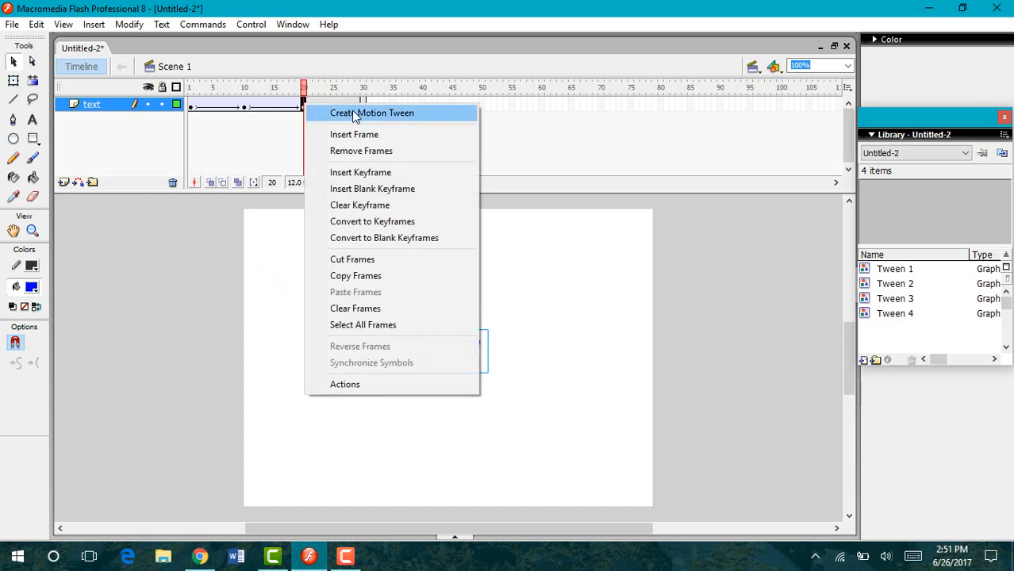
pyautogui.click(371, 112)
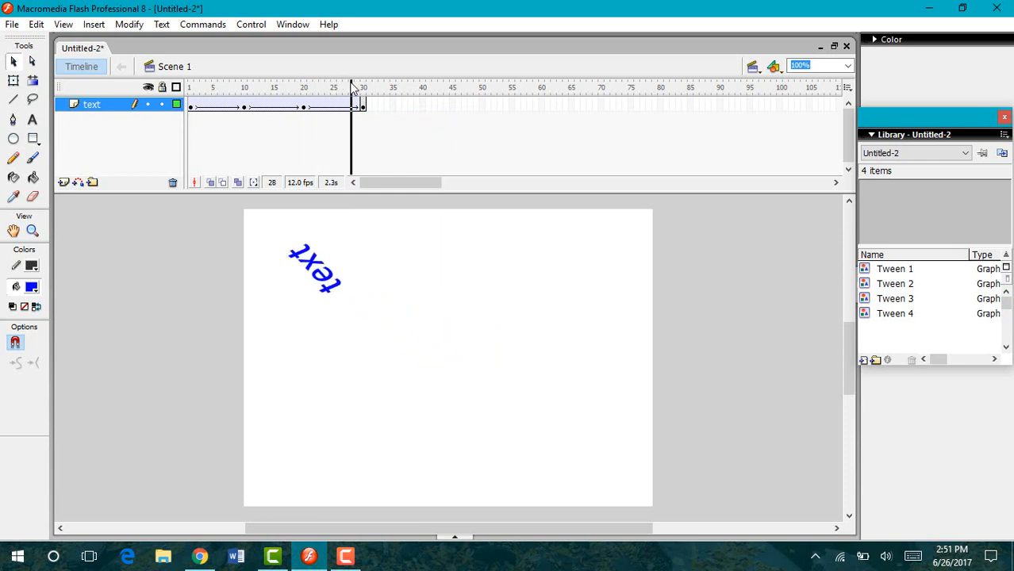
pyautogui.click(364, 88)
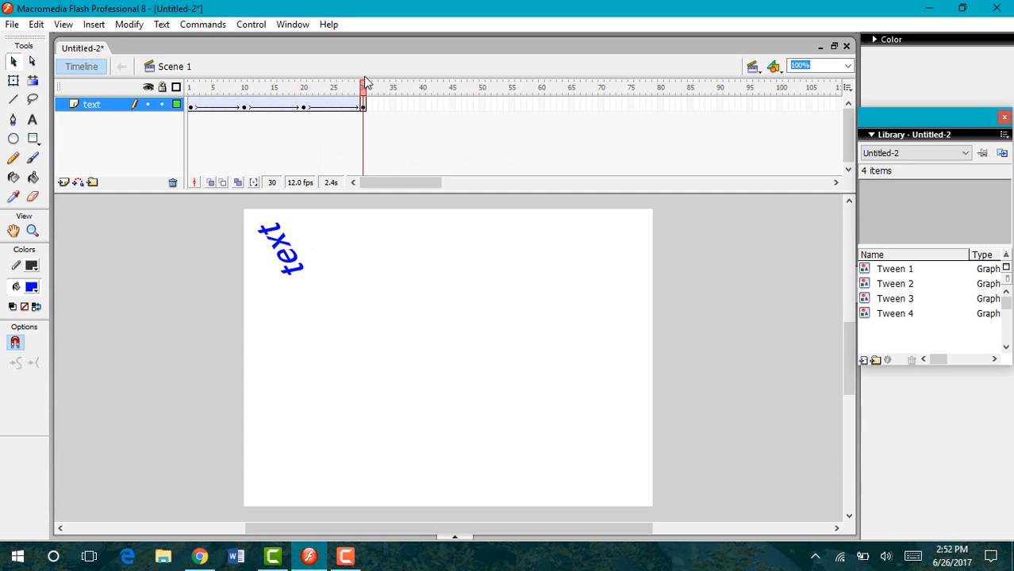
# - Add a keyframe at frame 40, drag the text to the lower right, and select Free Transform
pyautogui.rightClick(422, 107)
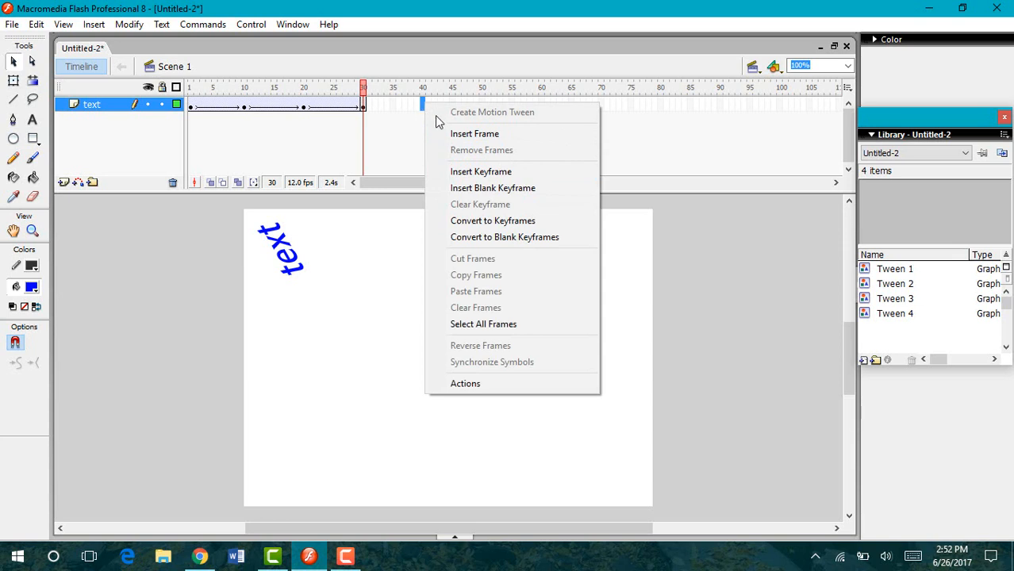
pyautogui.moveTo(481, 171)
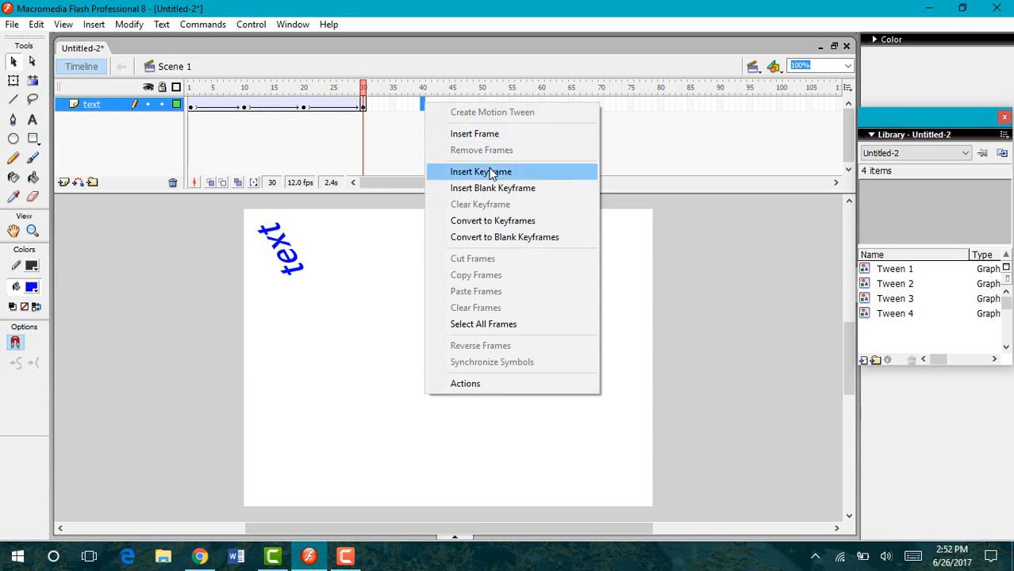
pyautogui.click(480, 171)
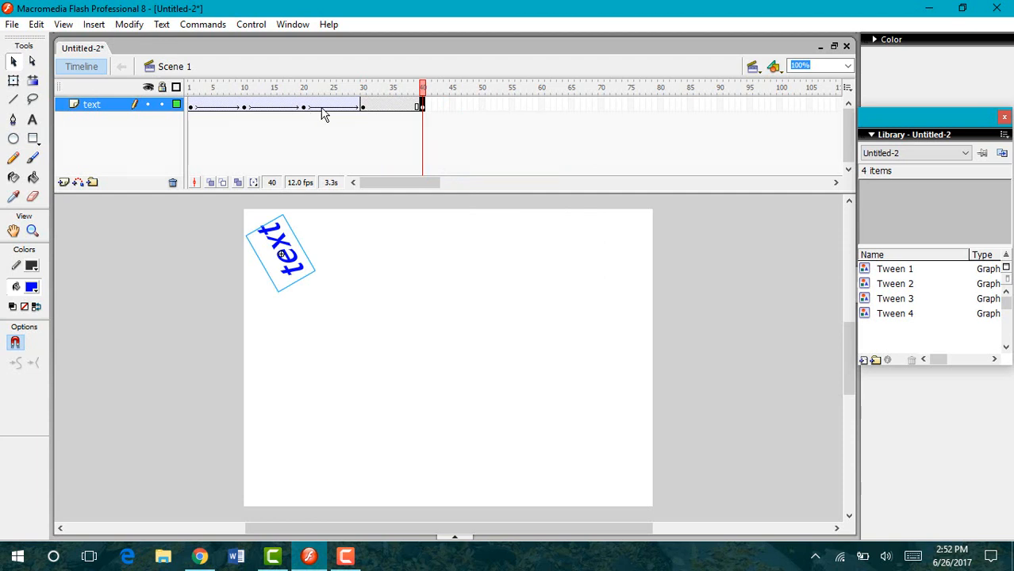
pyautogui.moveTo(381, 106)
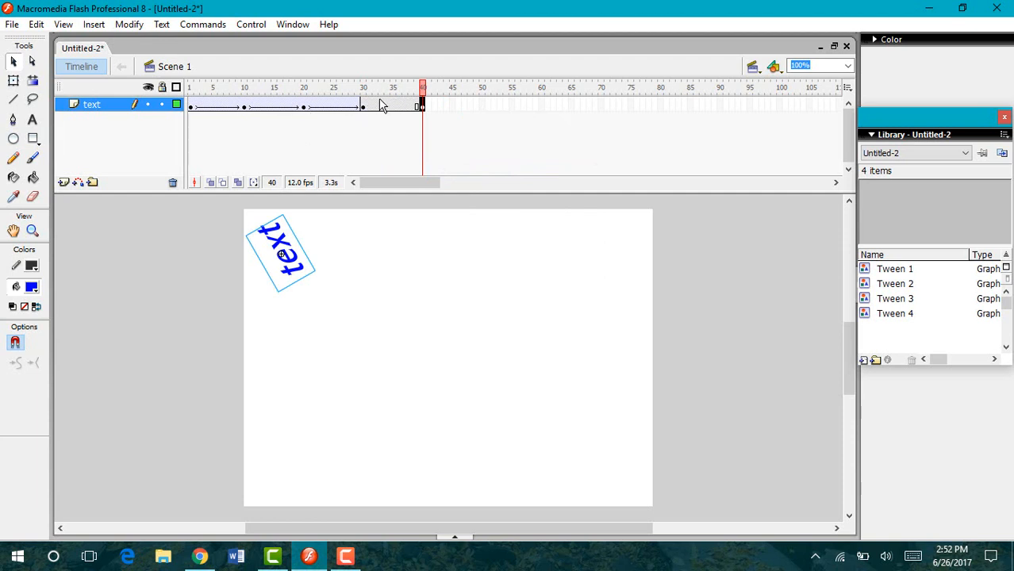
pyautogui.moveTo(398, 107)
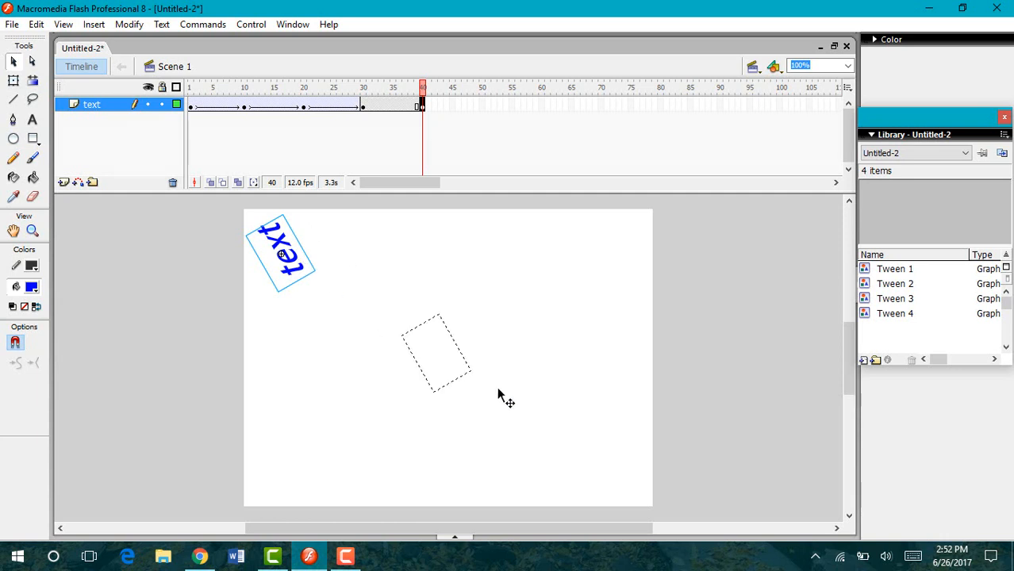
pyautogui.moveTo(280, 252); pyautogui.dragTo(588, 452)
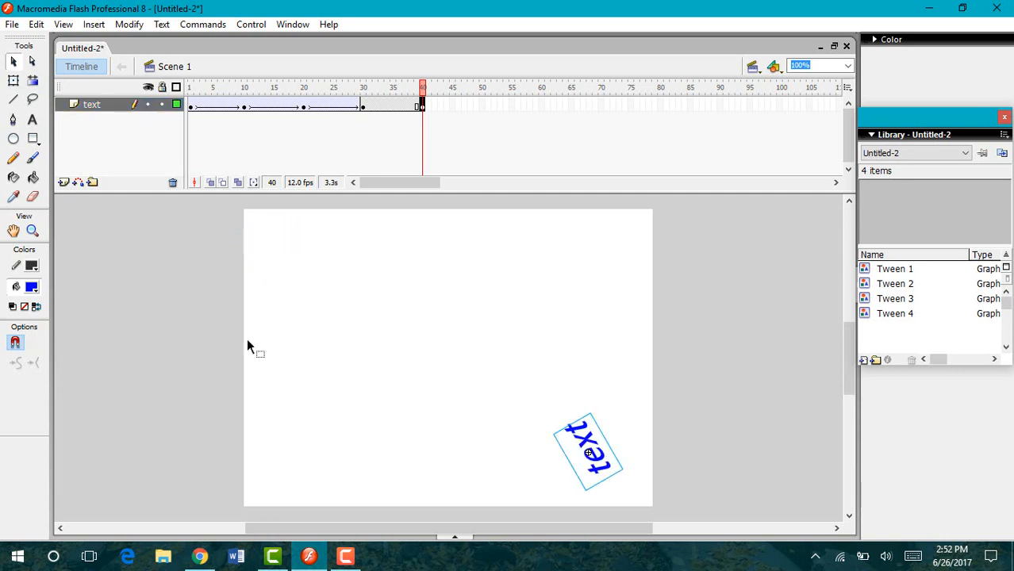
pyautogui.click(13, 81)
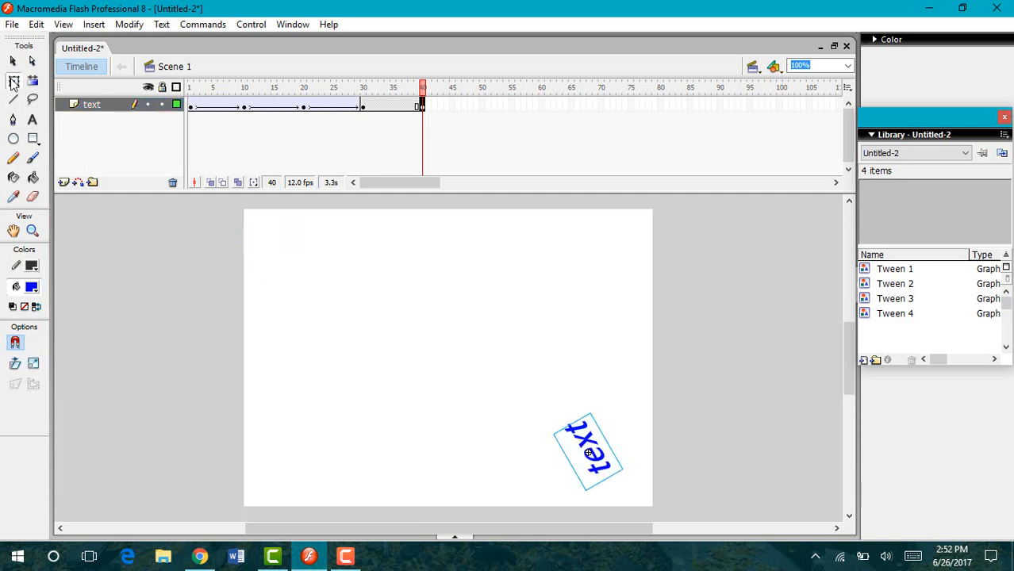
pyautogui.click(13, 80)
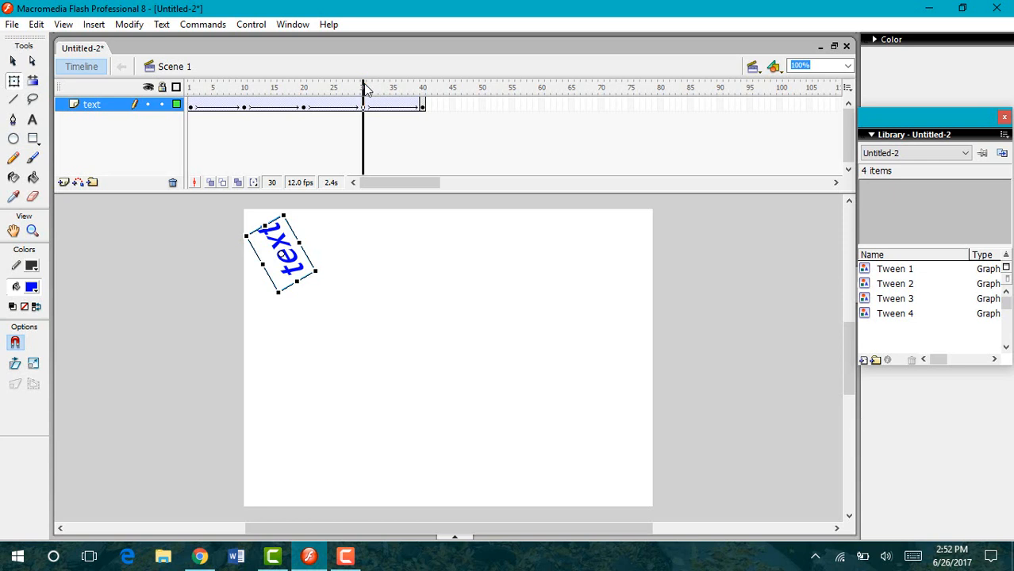
pyautogui.click(398, 87)
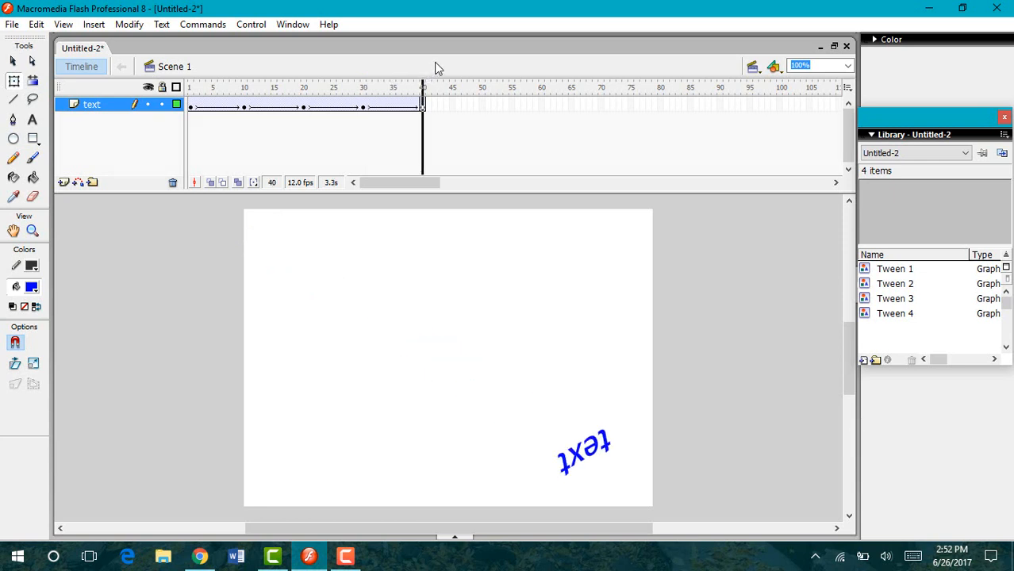
pyautogui.click(483, 103)
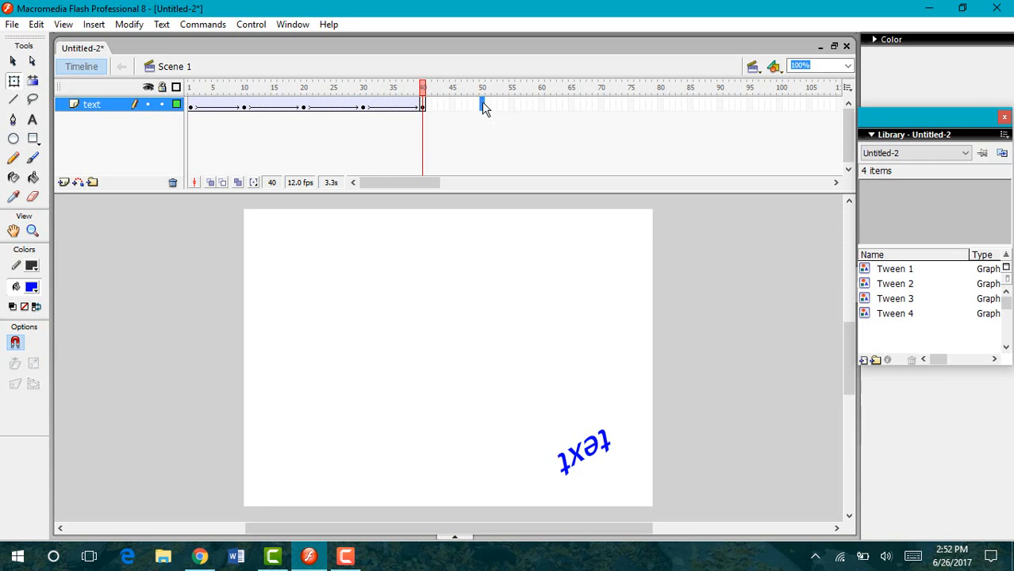
# - Insert a keyframe at frame 50 and drag the blue text to stage centre
pyautogui.rightClick(481, 107)
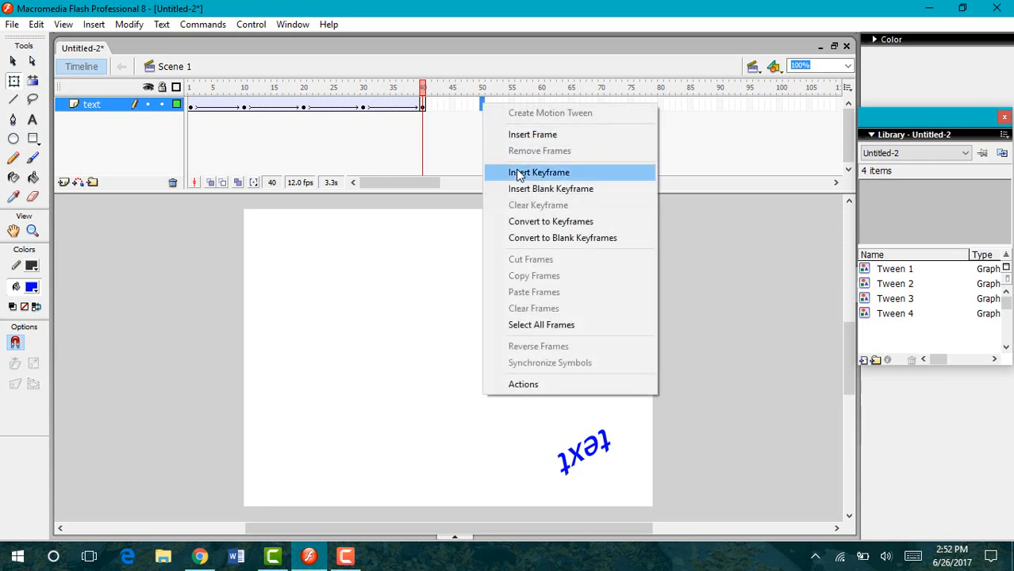
pyautogui.moveTo(528, 173)
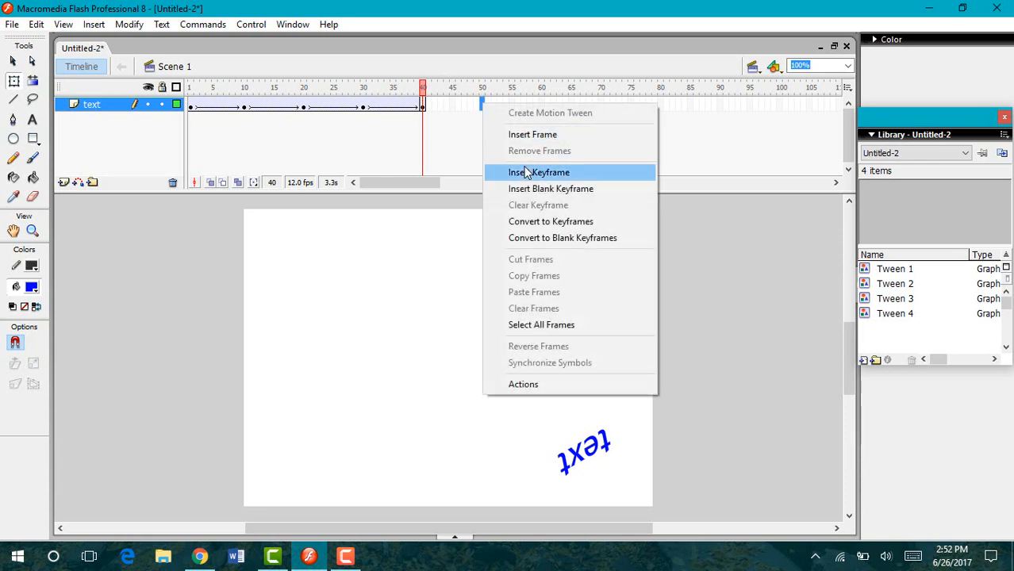
pyautogui.click(538, 172)
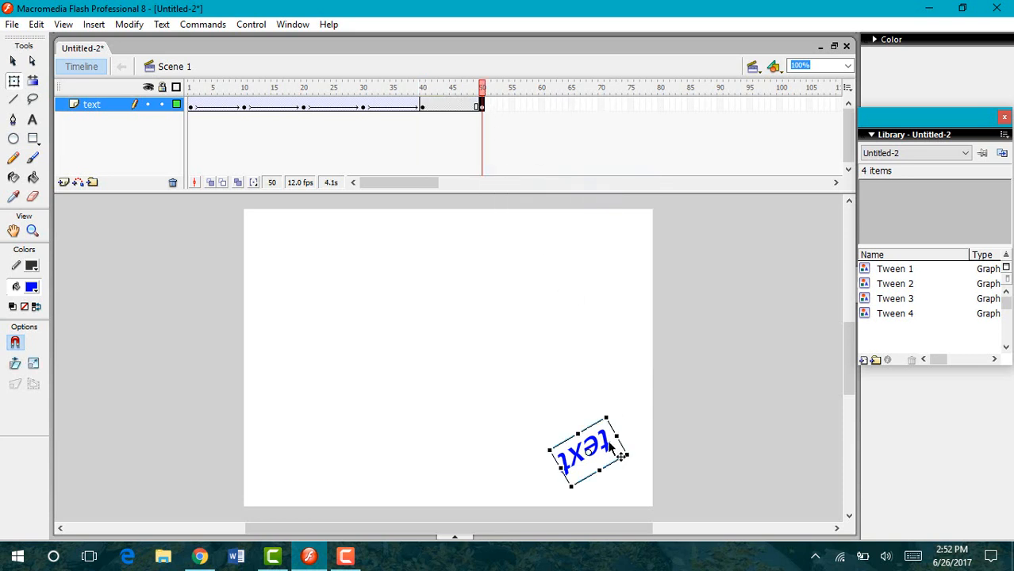
pyautogui.moveTo(587, 452); pyautogui.dragTo(444, 357)
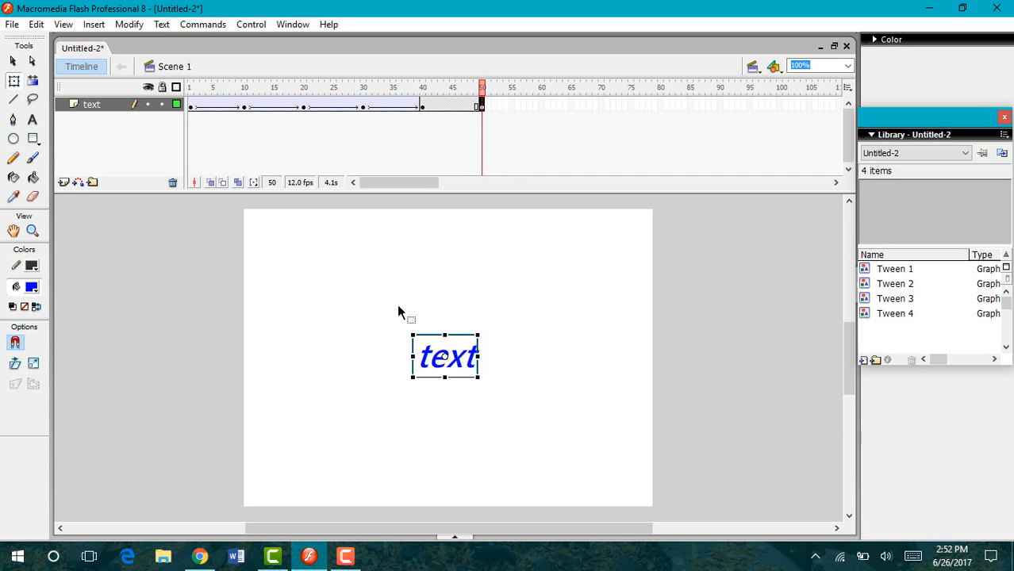
pyautogui.moveTo(452, 466)
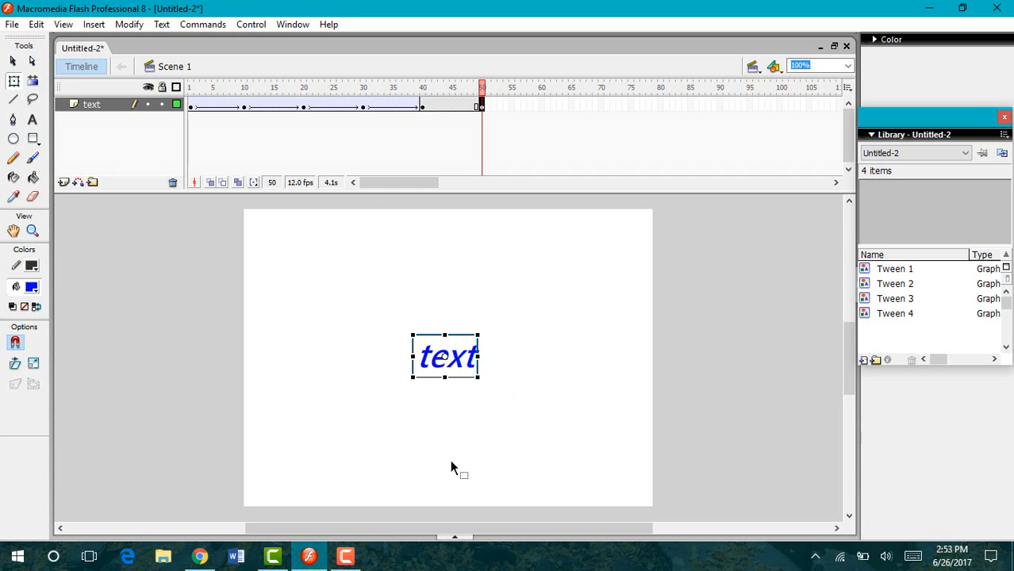
pyautogui.moveTo(488, 105)
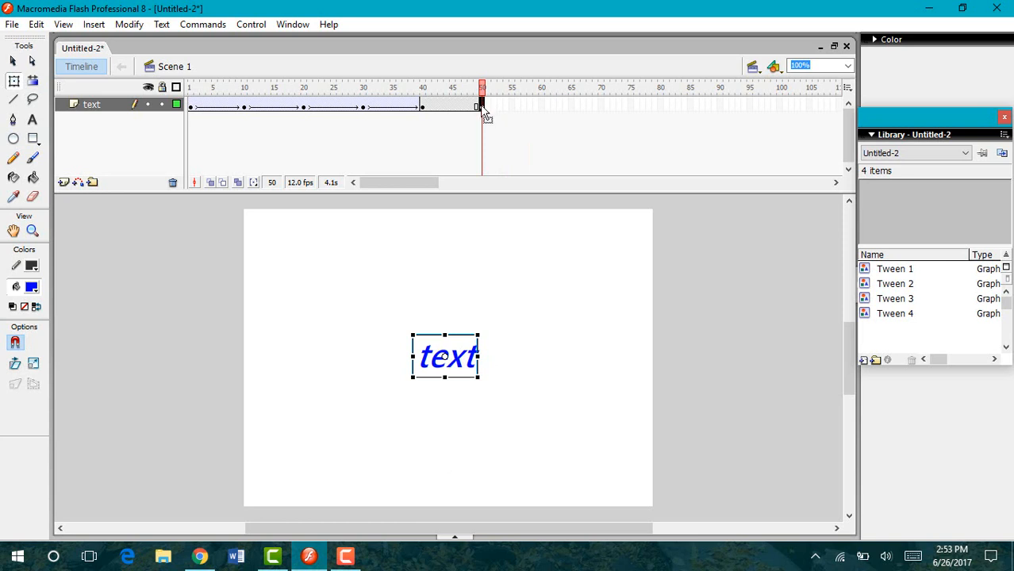
pyautogui.moveTo(424, 108)
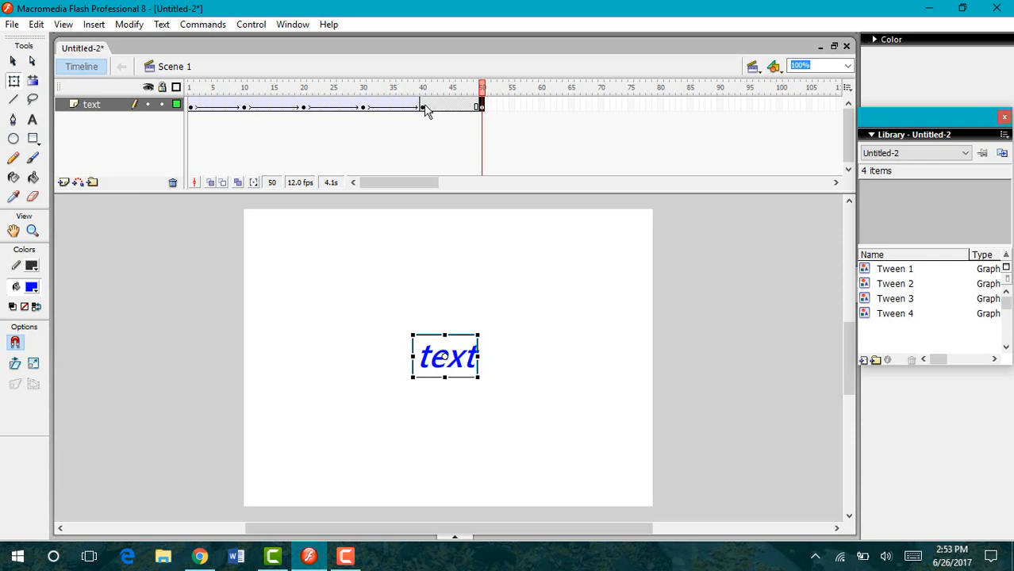
# - Create a motion tween on frames 40–50, check frame 50, then rewind to frame 1
pyautogui.rightClick(422, 106)
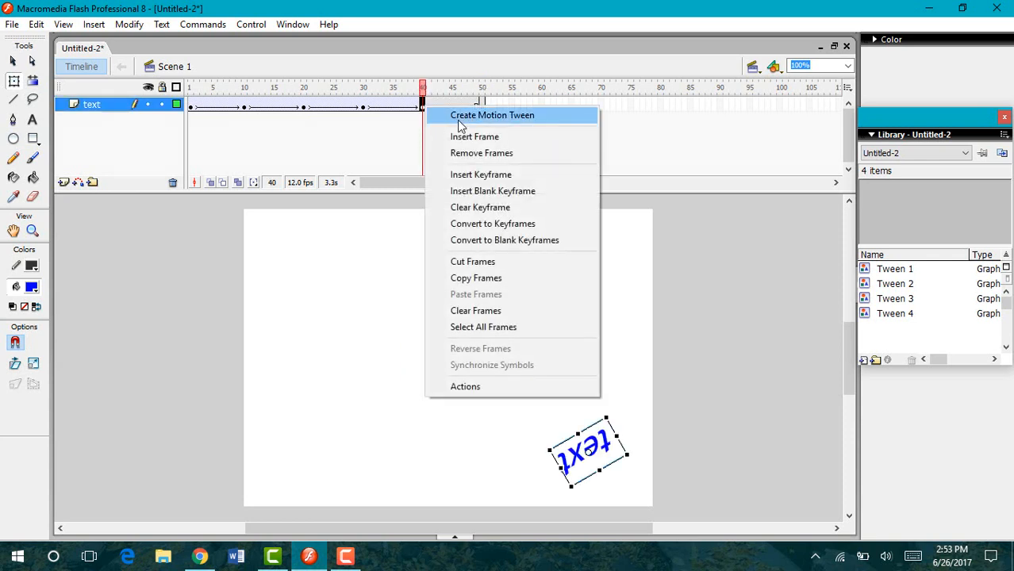
pyautogui.click(492, 115)
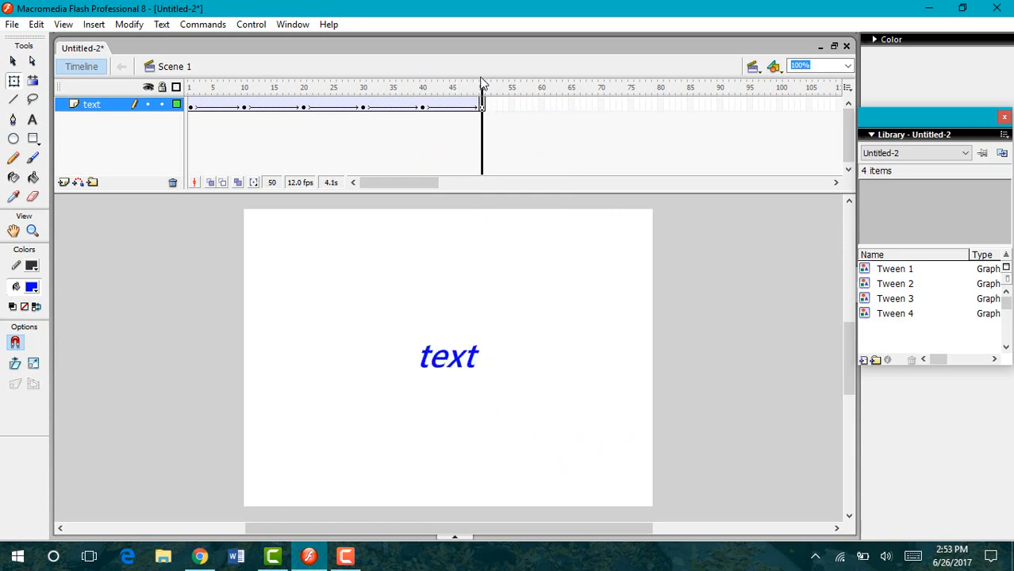
pyautogui.click(481, 87)
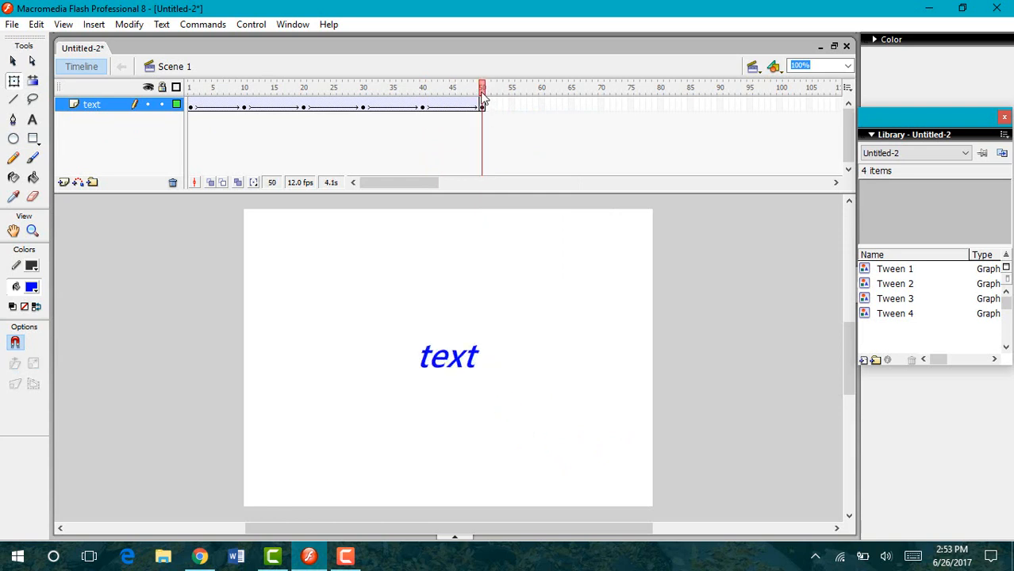
pyautogui.click(203, 87)
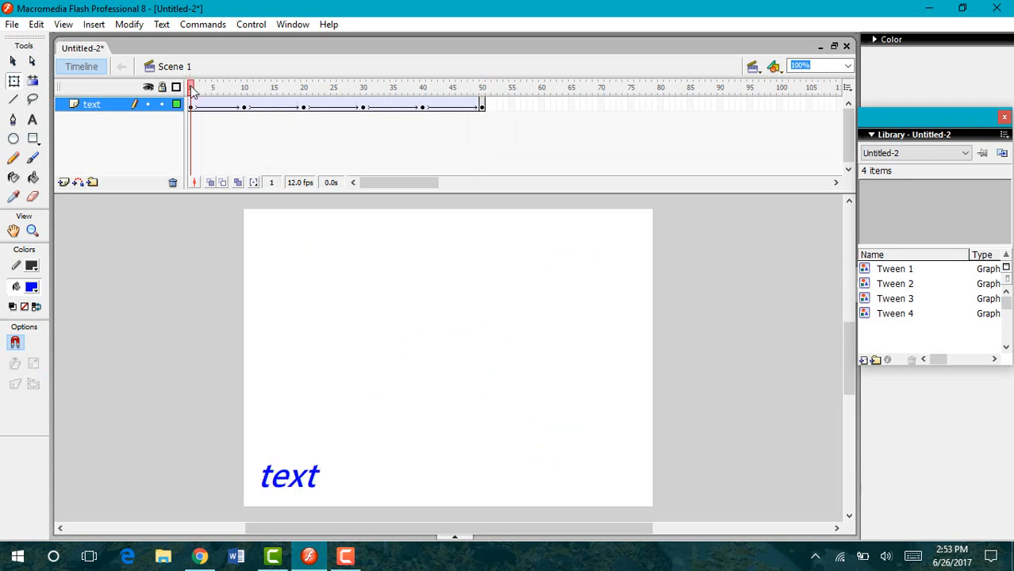
pyautogui.click(191, 87)
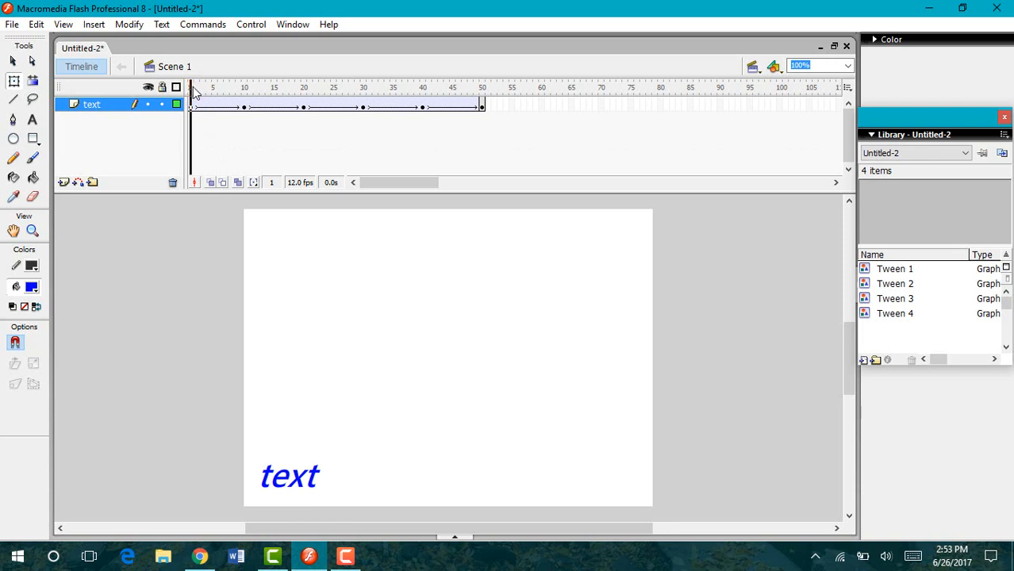